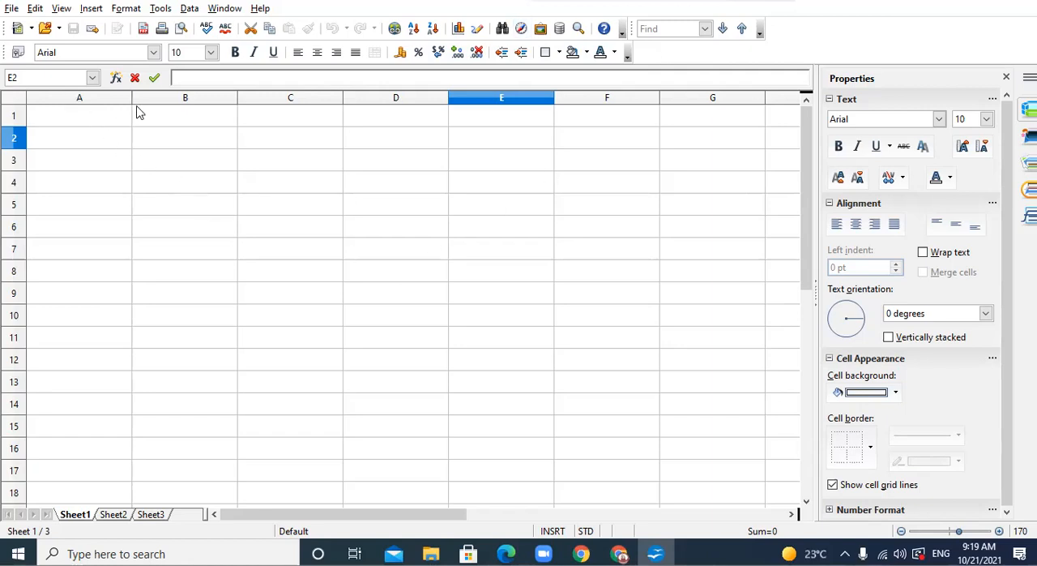
mouse_move(195, 111)
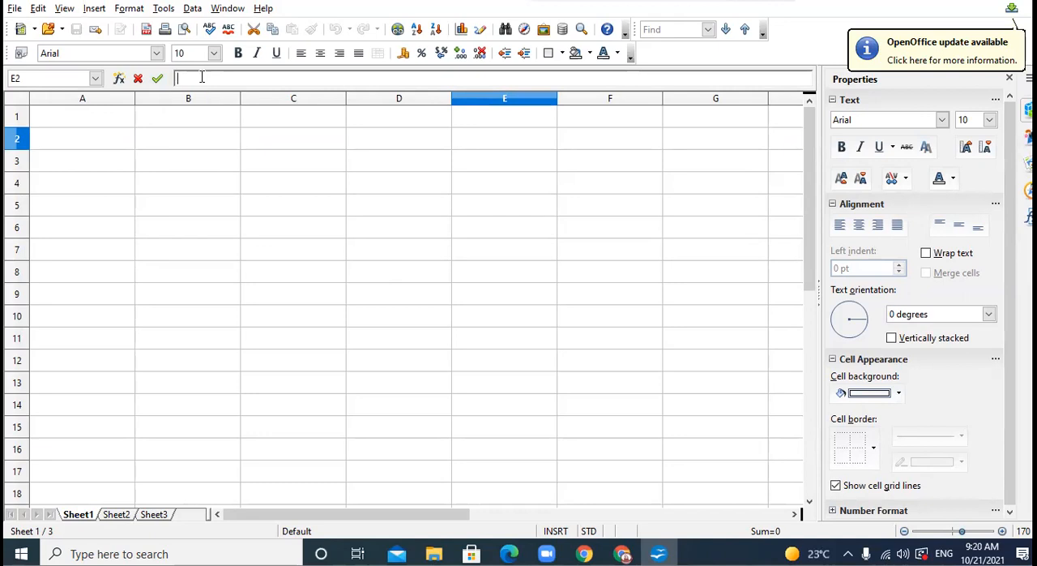
mouse_move(118, 78)
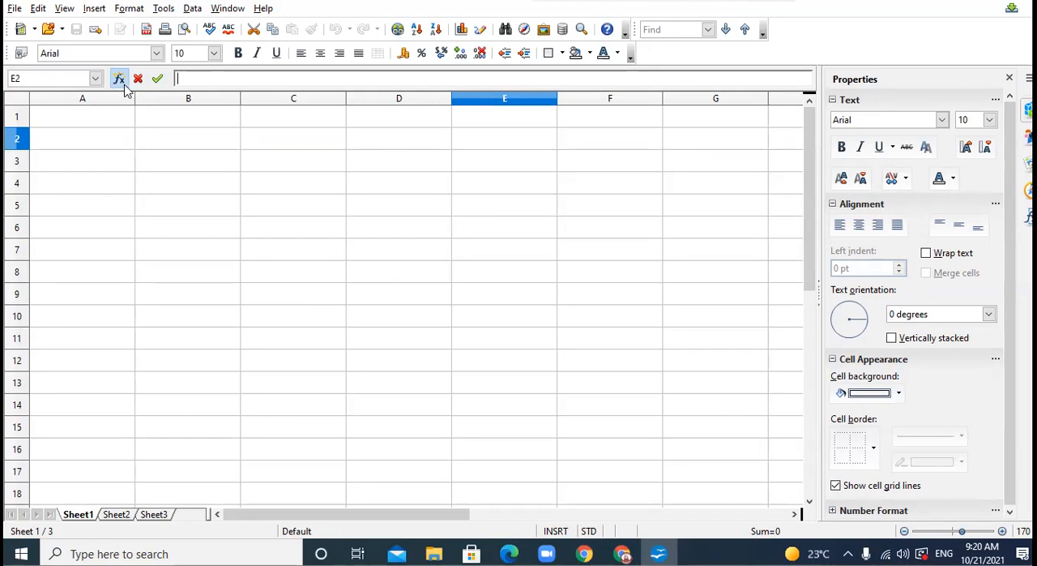
mouse_move(158, 78)
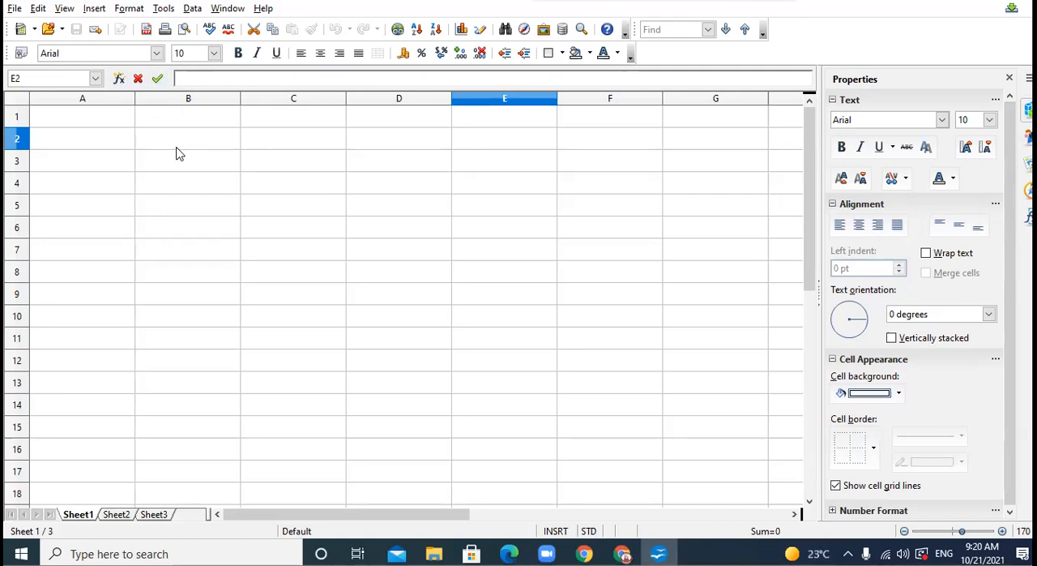
mouse_move(182, 139)
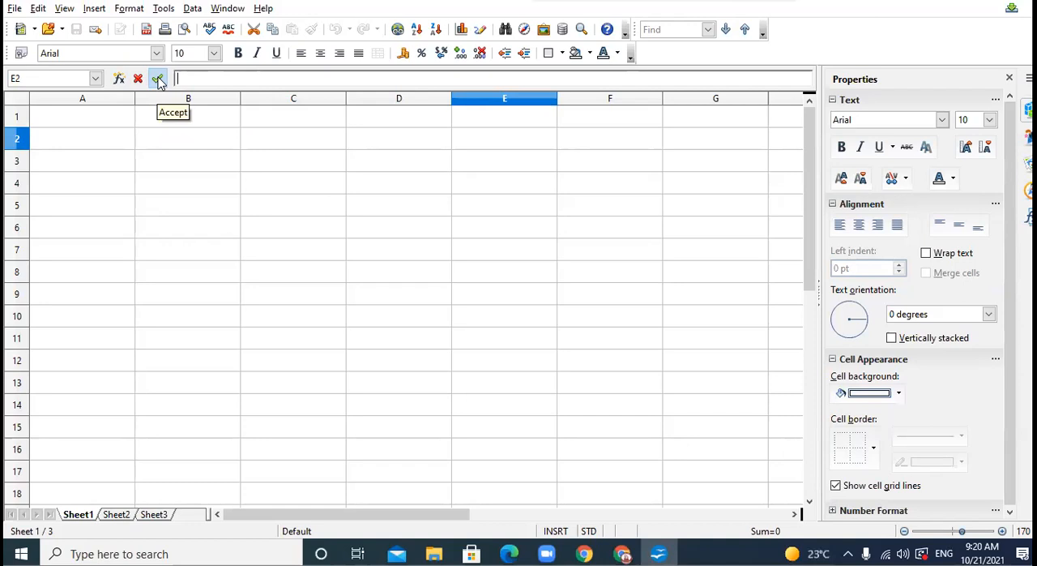
mouse_move(28, 78)
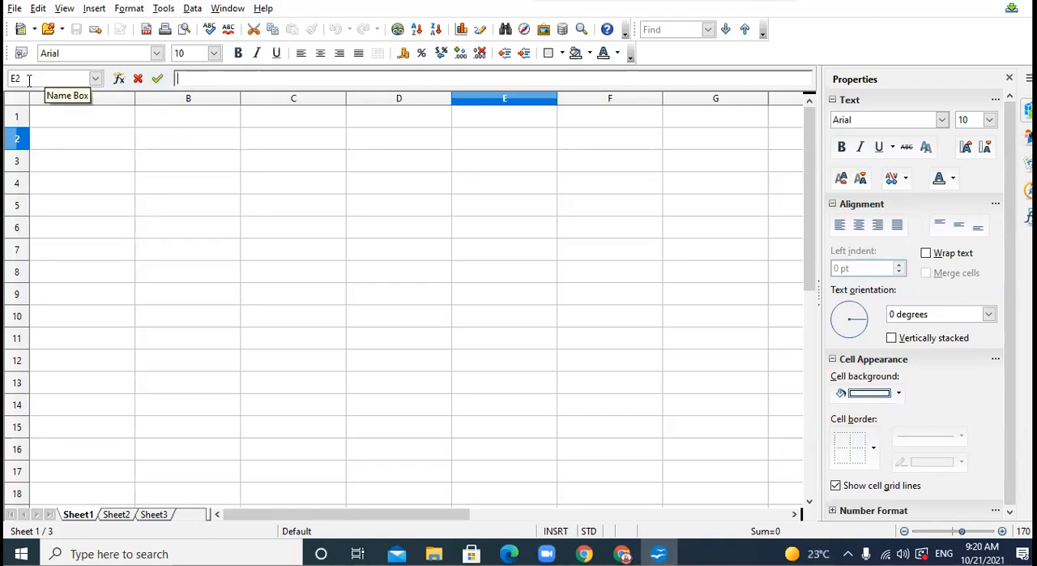
Enter the number 12 into cell E2
left_click(95, 78)
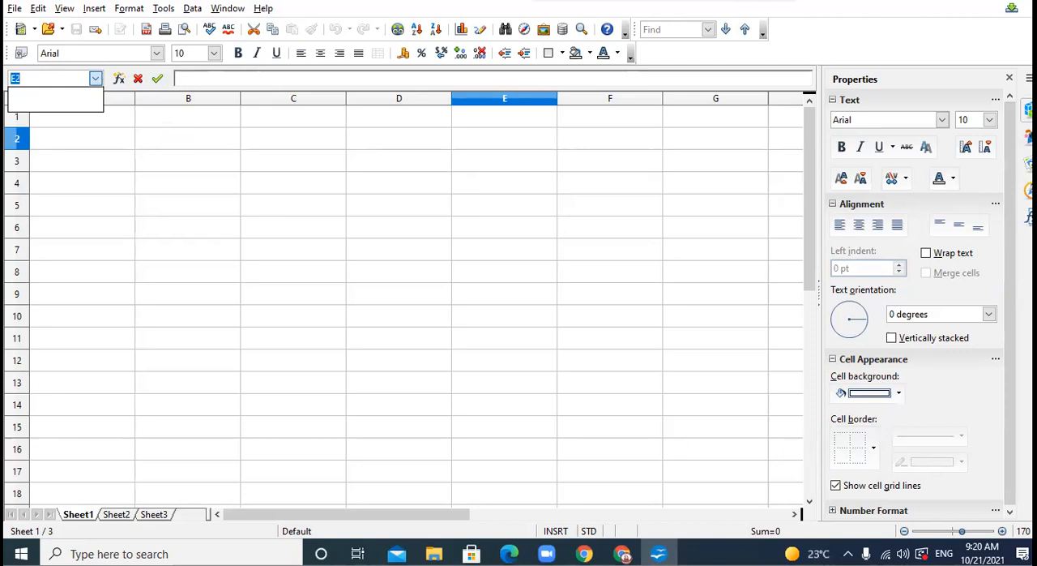
mouse_move(340, 7)
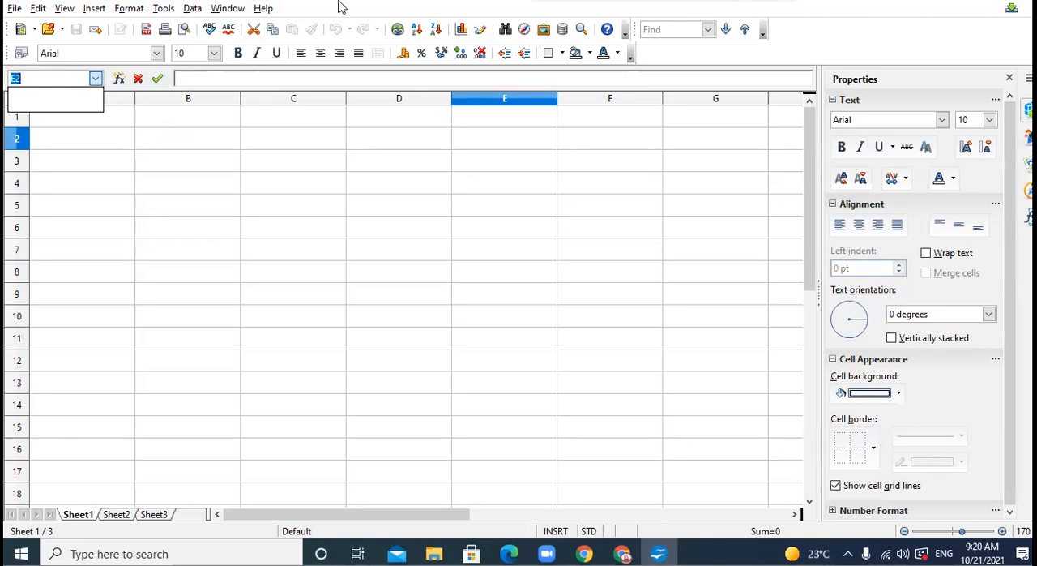
mouse_move(482, 148)
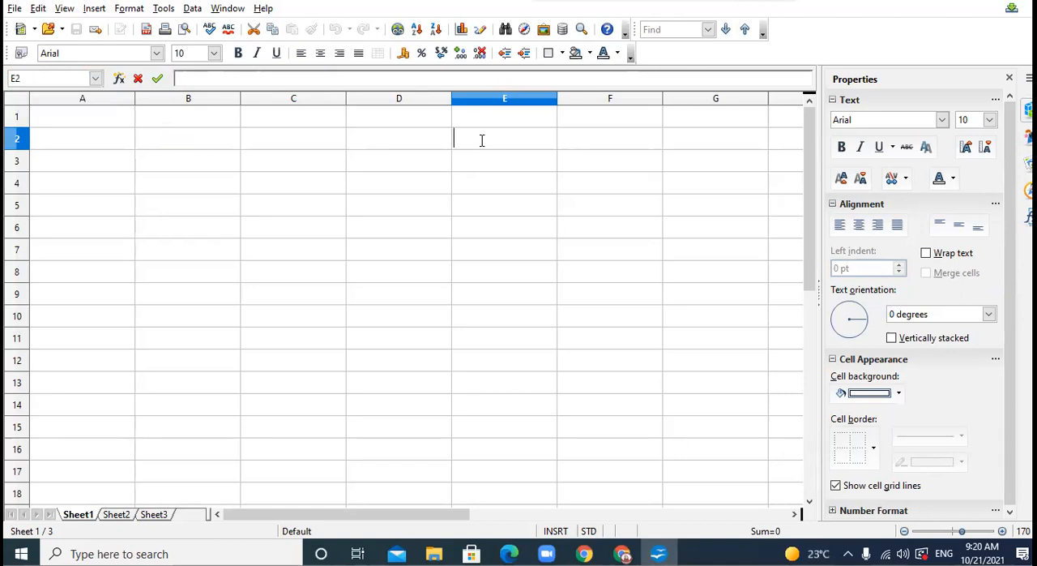
type("12")
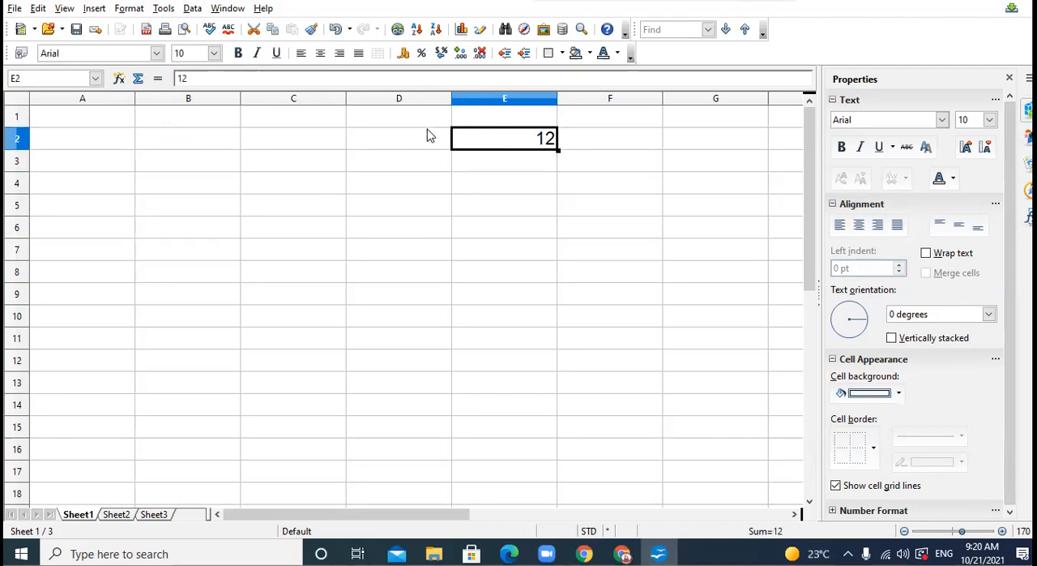
mouse_move(504, 166)
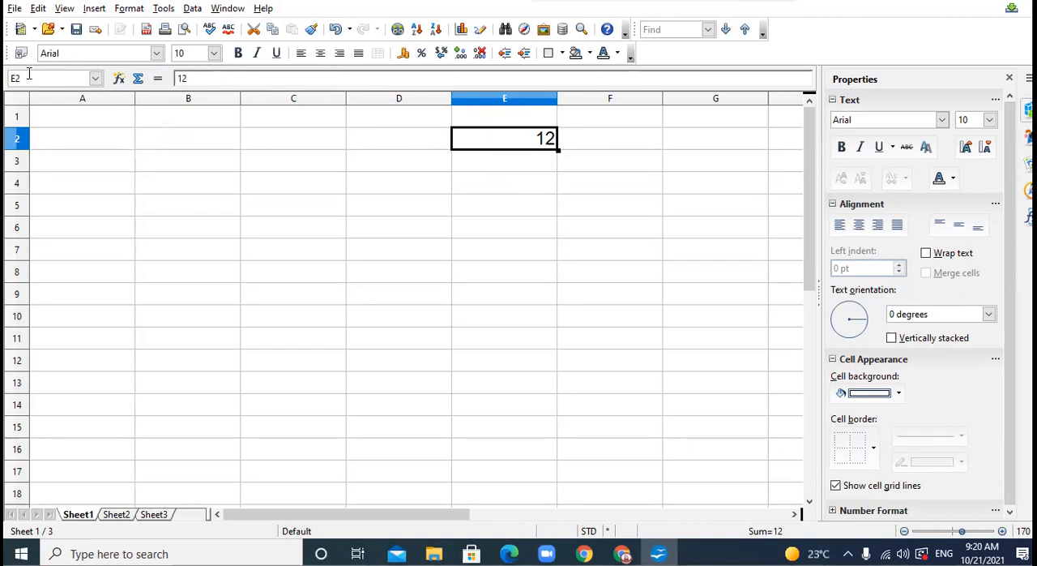
mouse_move(29, 77)
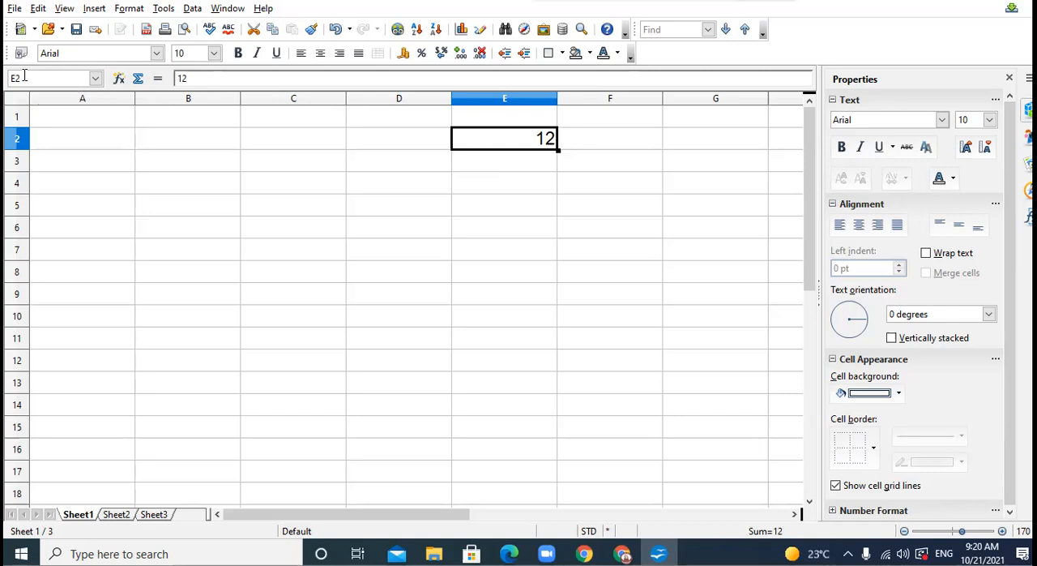
mouse_move(505, 158)
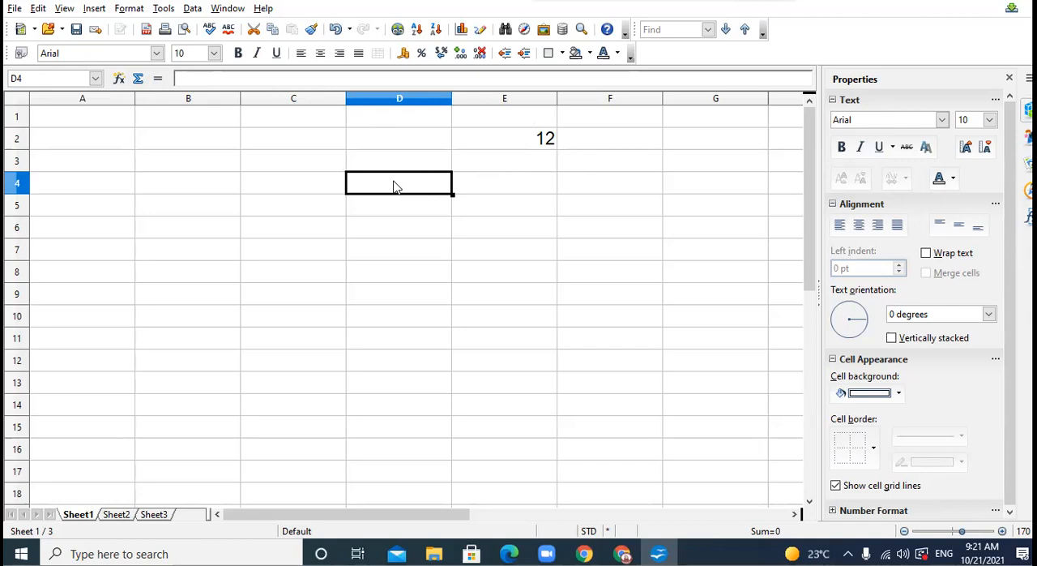
left_click(82, 116)
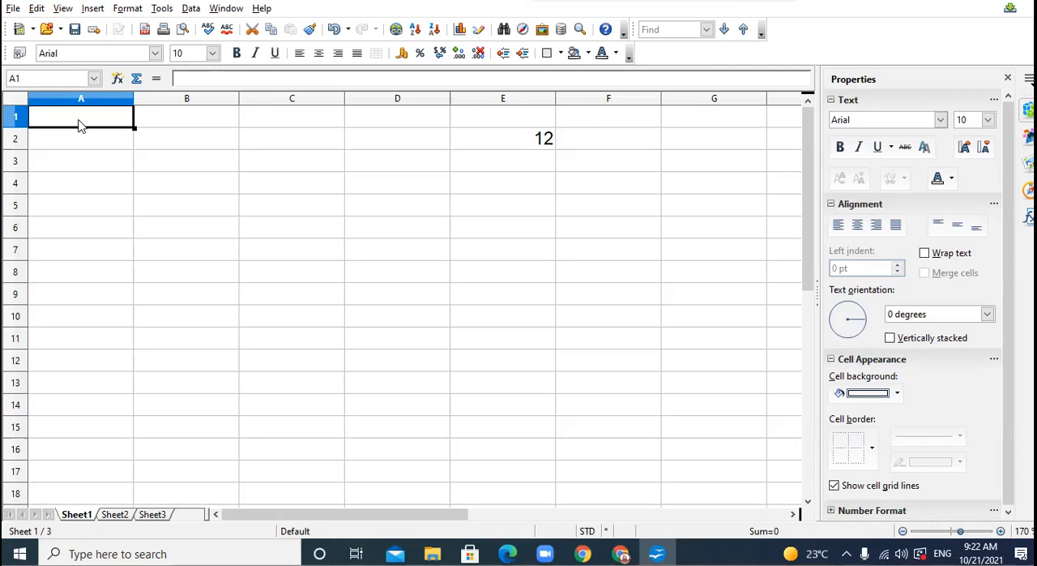
Enter 10, 12, 13 and 14 in A1–A4 and begin the label 'aditya' in A5
type("10")
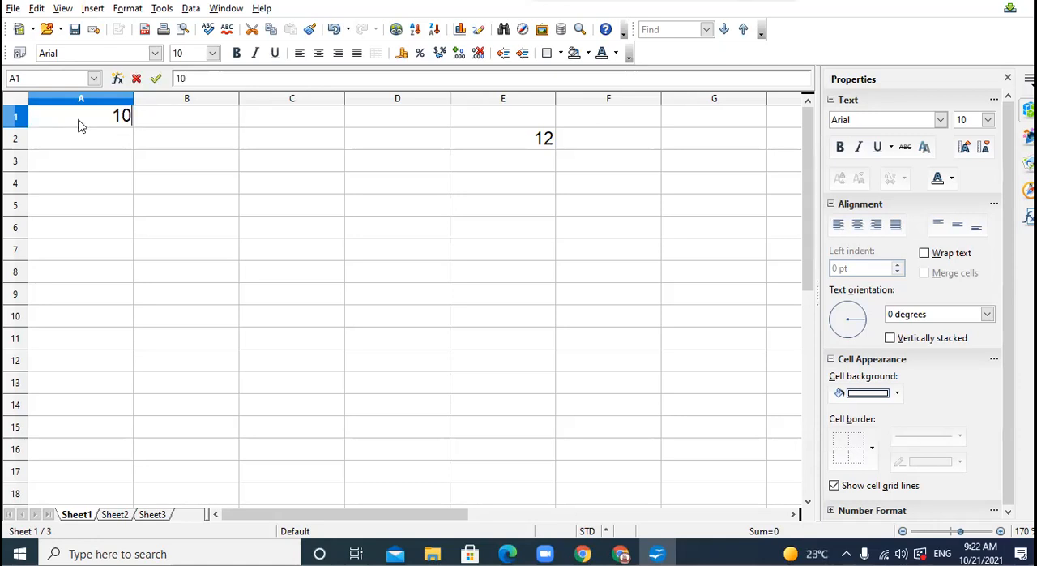
type("12")
left_click(81, 161)
type("13")
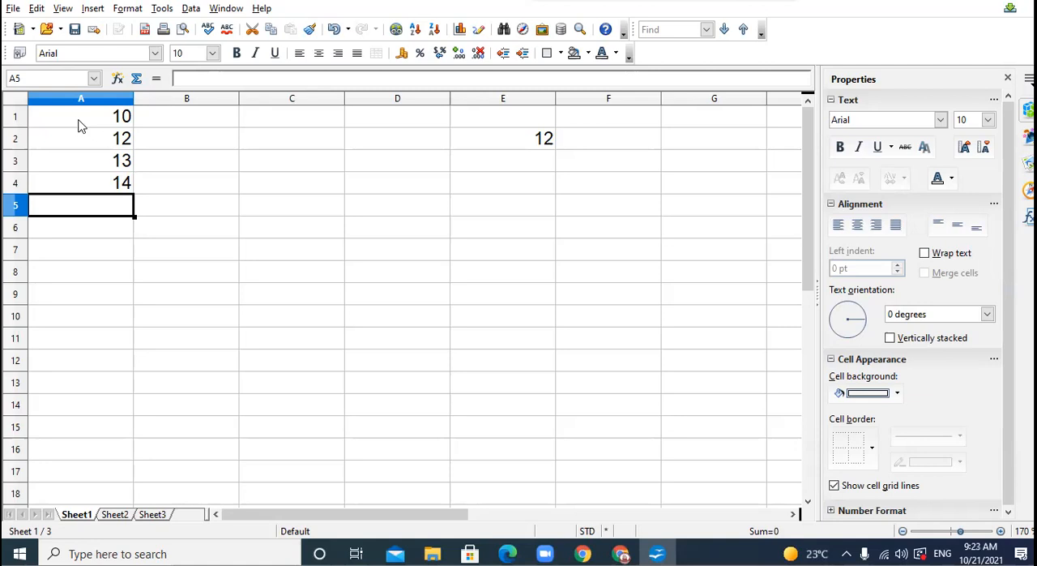
type("aditya")
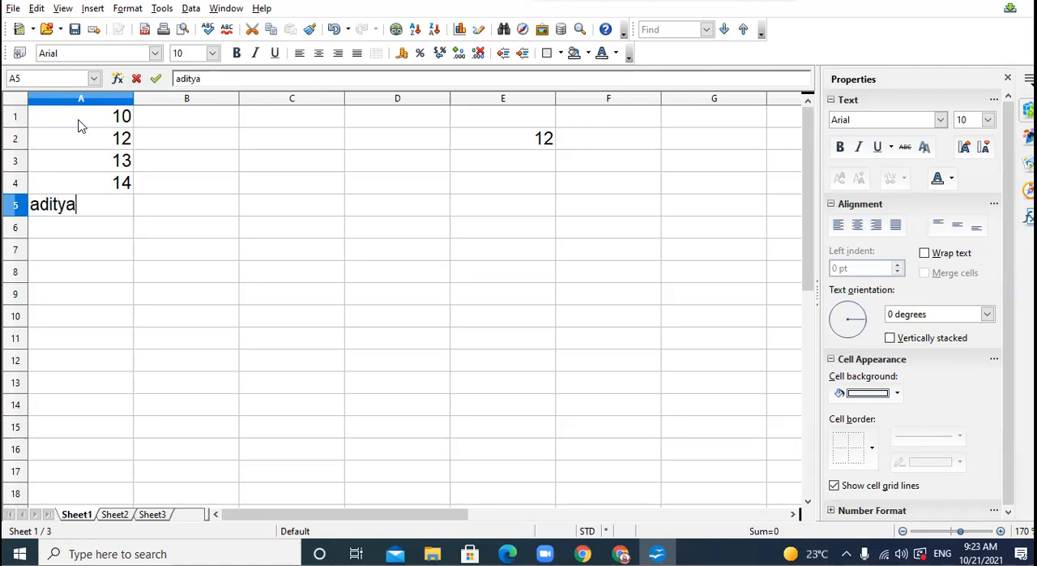
Finish 'aditya' in A5 and enter the text 'apples' in A6
type("apples")
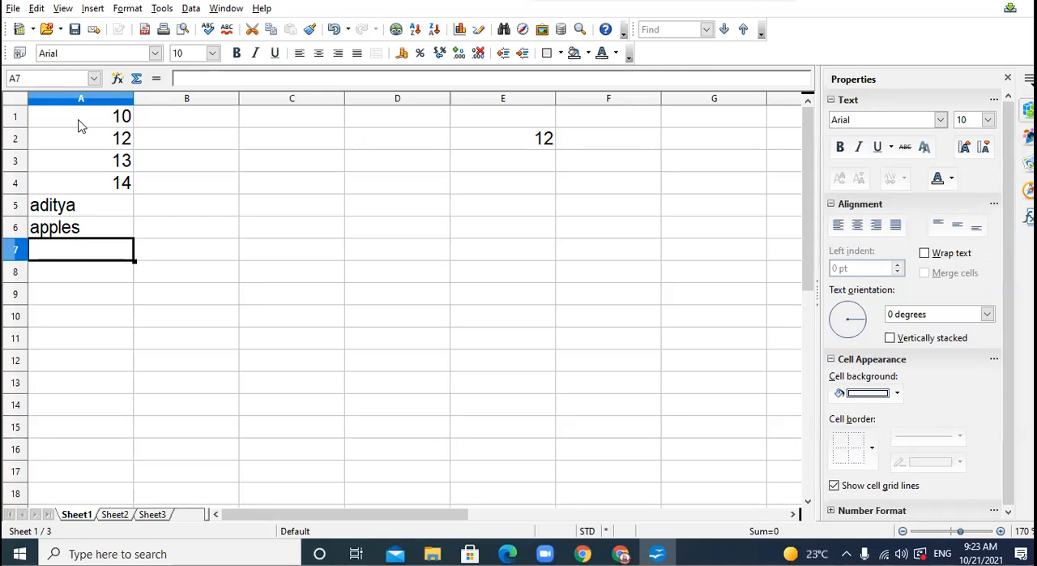
mouse_move(68, 134)
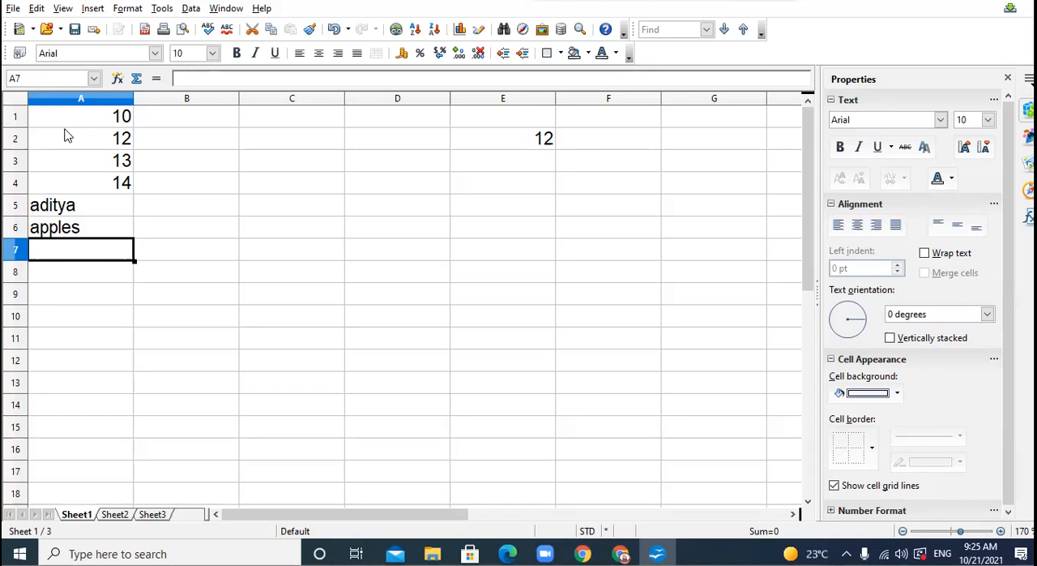
mouse_move(67, 134)
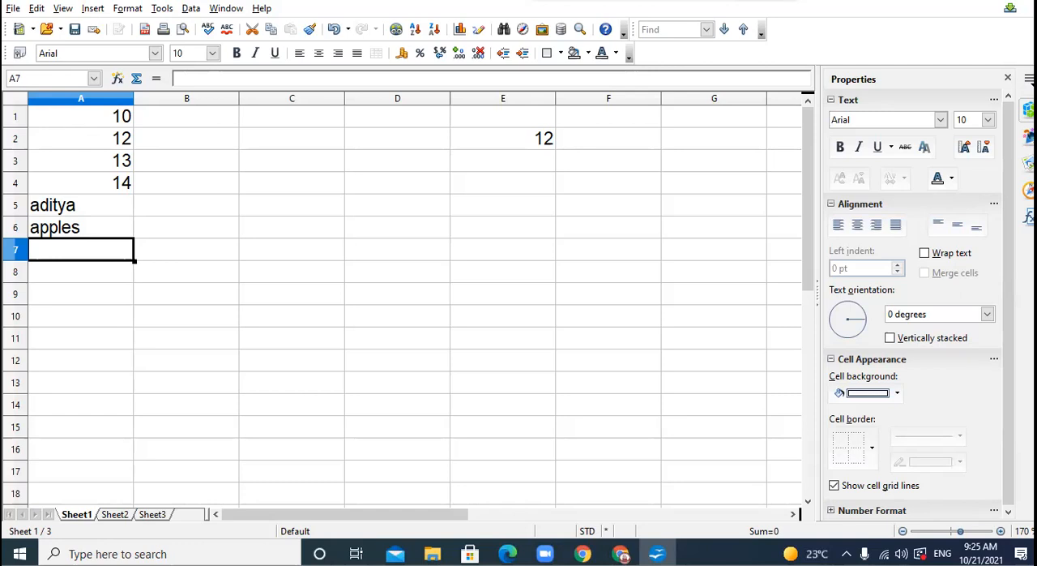
Add the column A values with a plus formula (=A1+A2+A3+A4…) in A7
type("=a1")
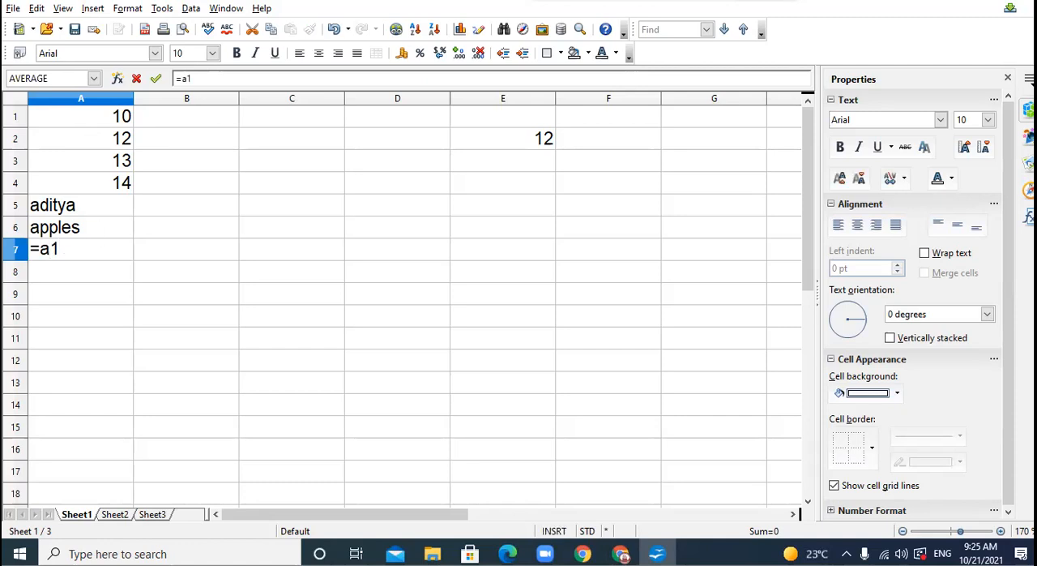
type("+a2+a3")
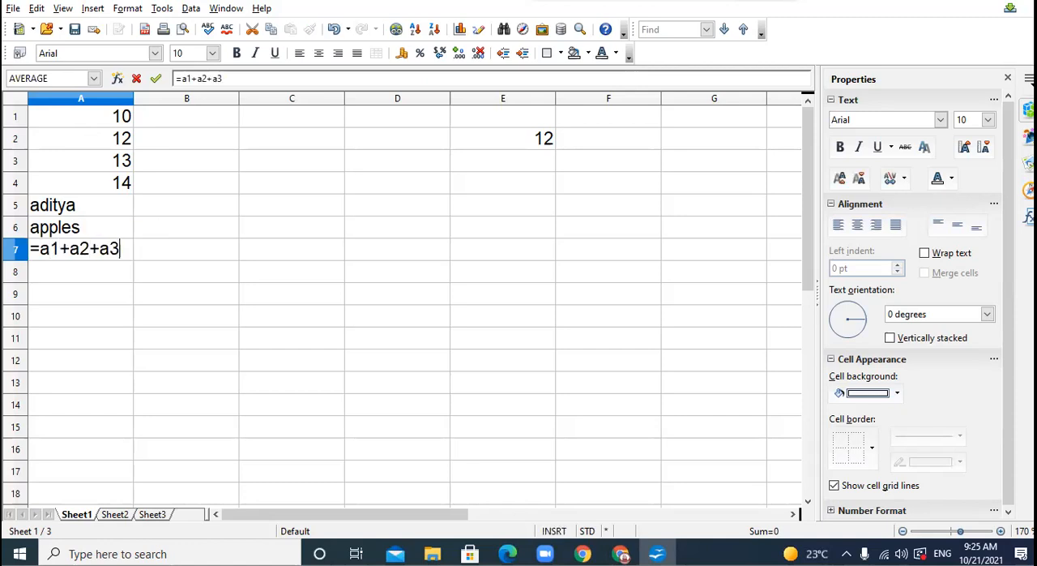
type("+a4")
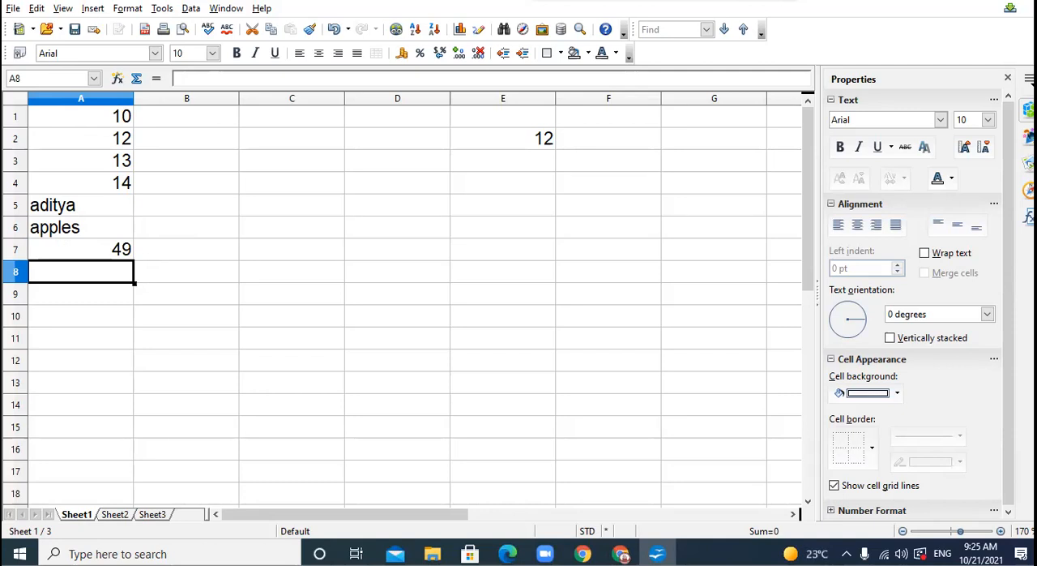
Enter =SUM(A1:A6) in A8, showing 49
type("=")
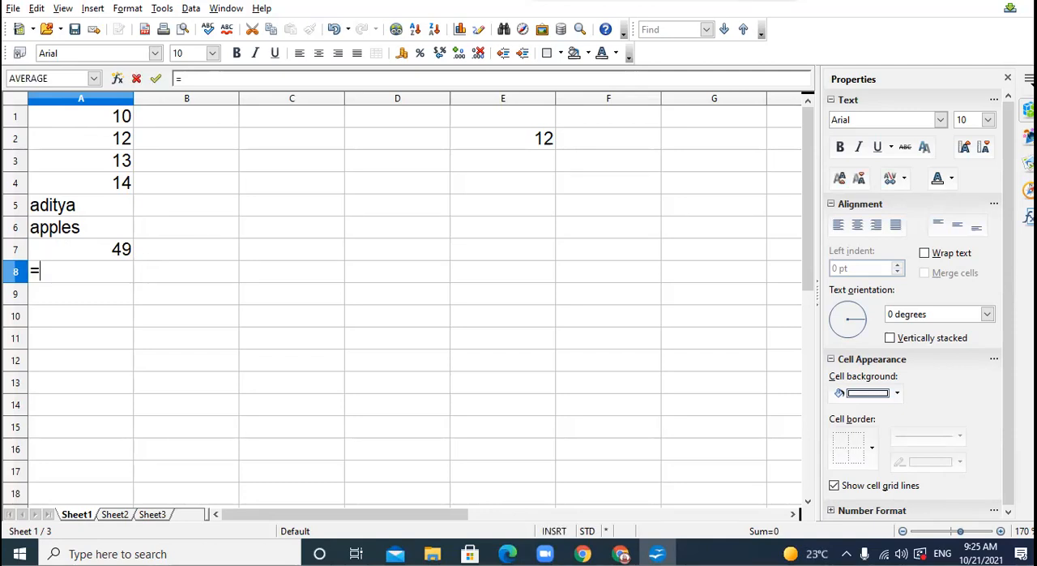
type("sum(")
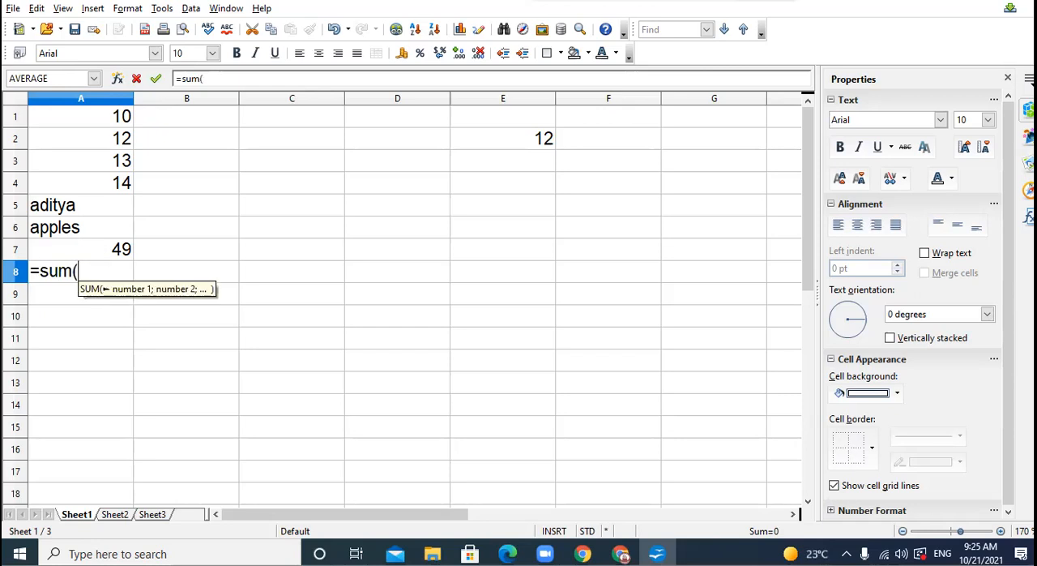
type("a1:a6")
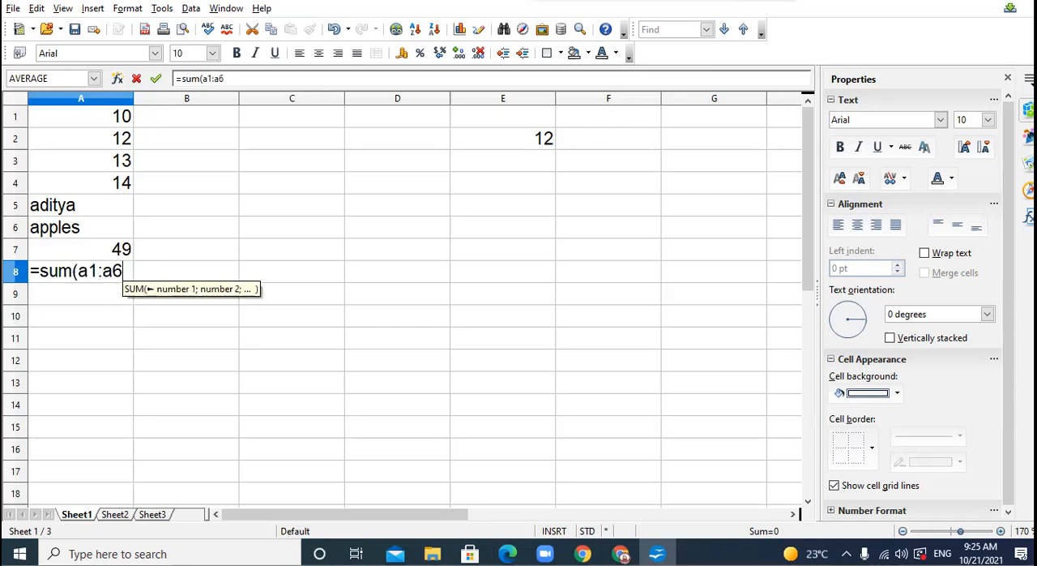
type(")")
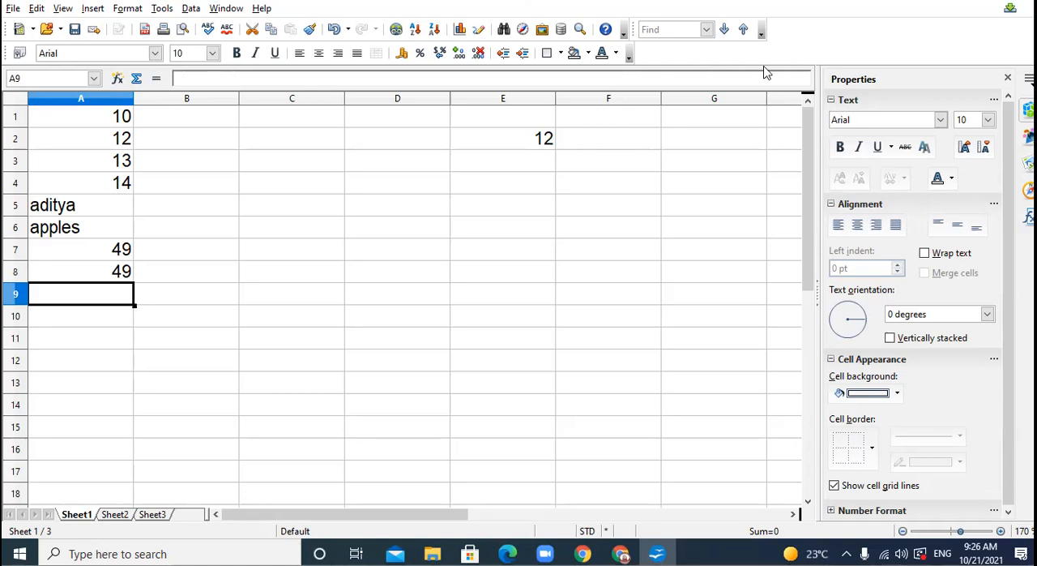
mouse_move(640, 176)
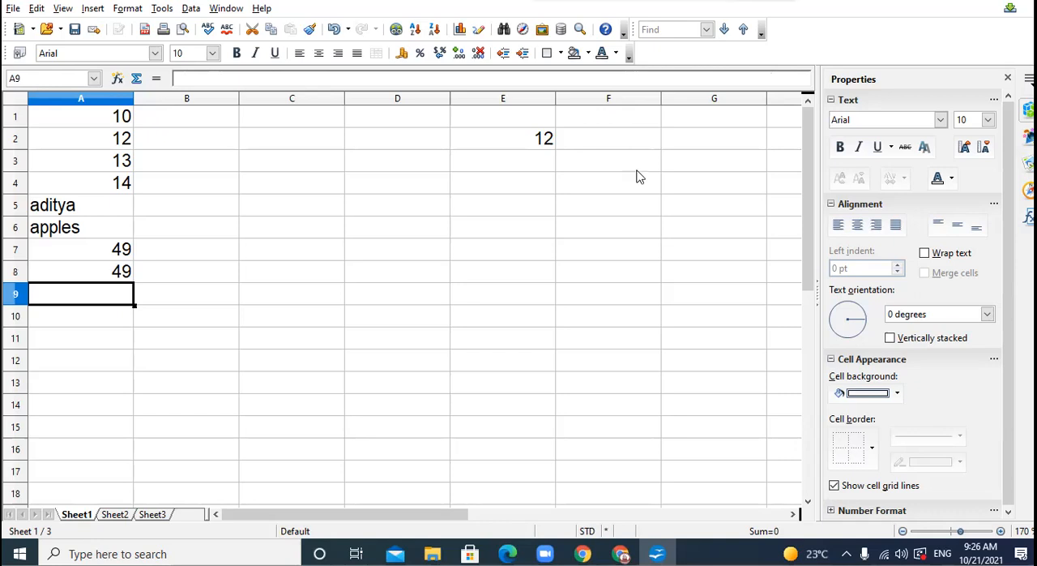
Enter 13 in B1, 15 in B3, 16 in B4, trees in B5 and TRUE in B6
left_click(186, 115)
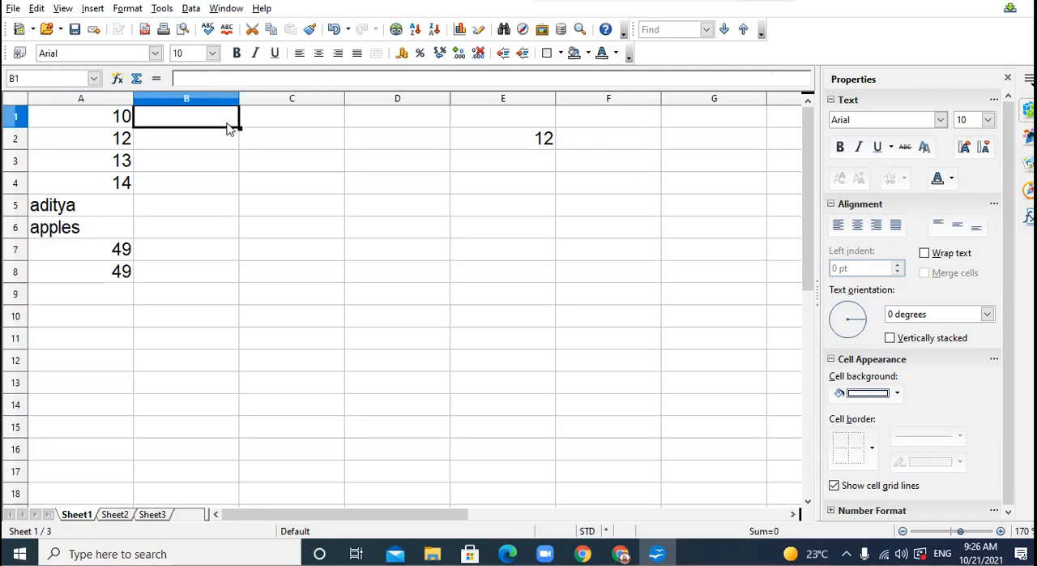
type("13")
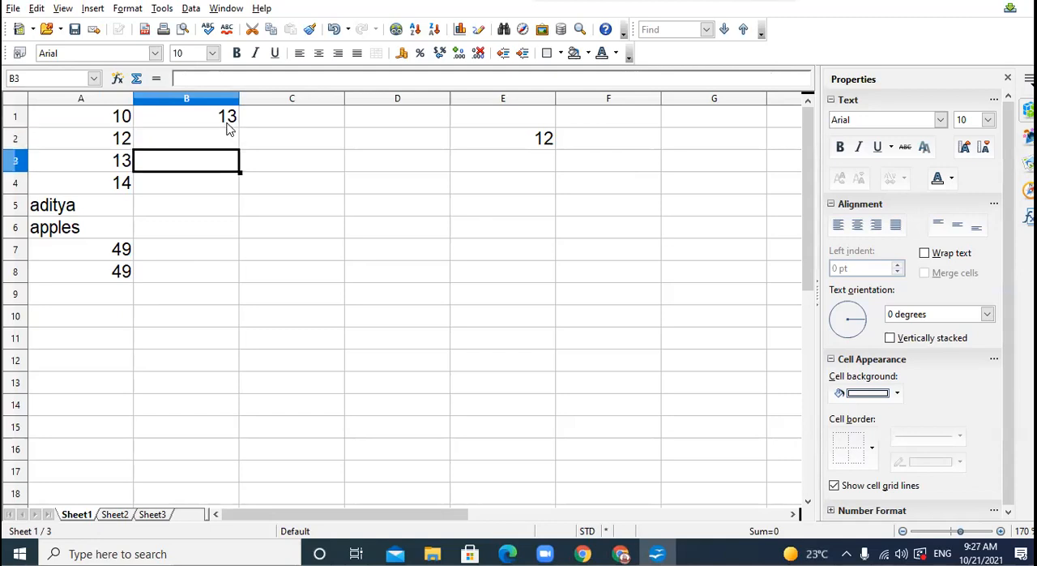
type("15")
left_click(186, 205)
type("trees")
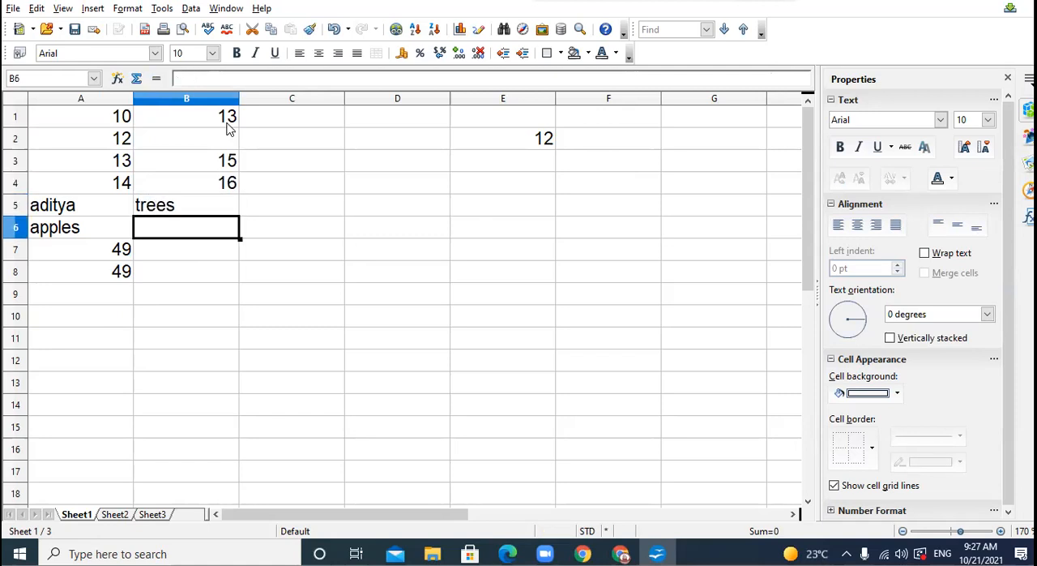
type("true")
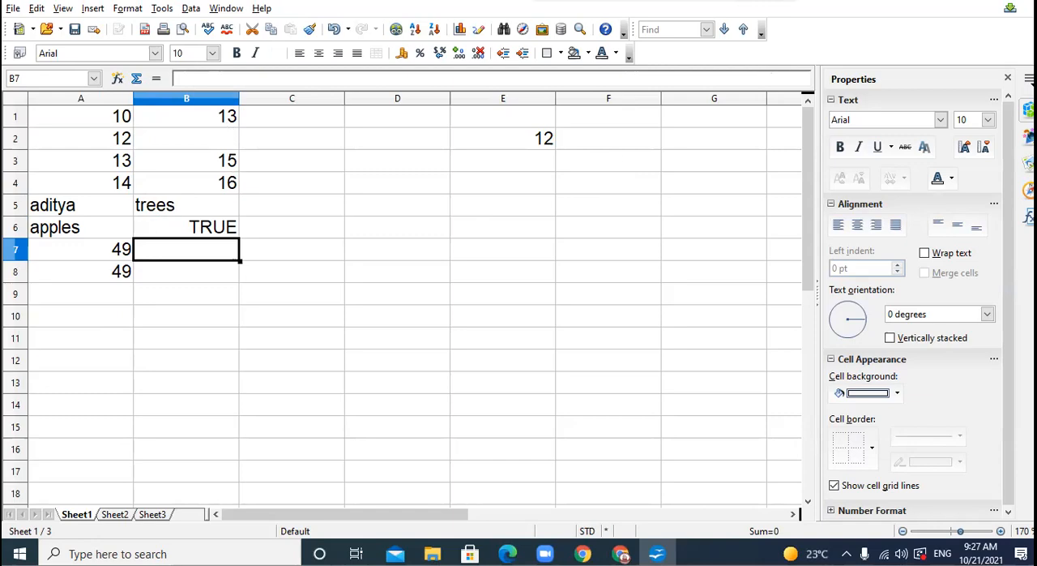
left_click(275, 53)
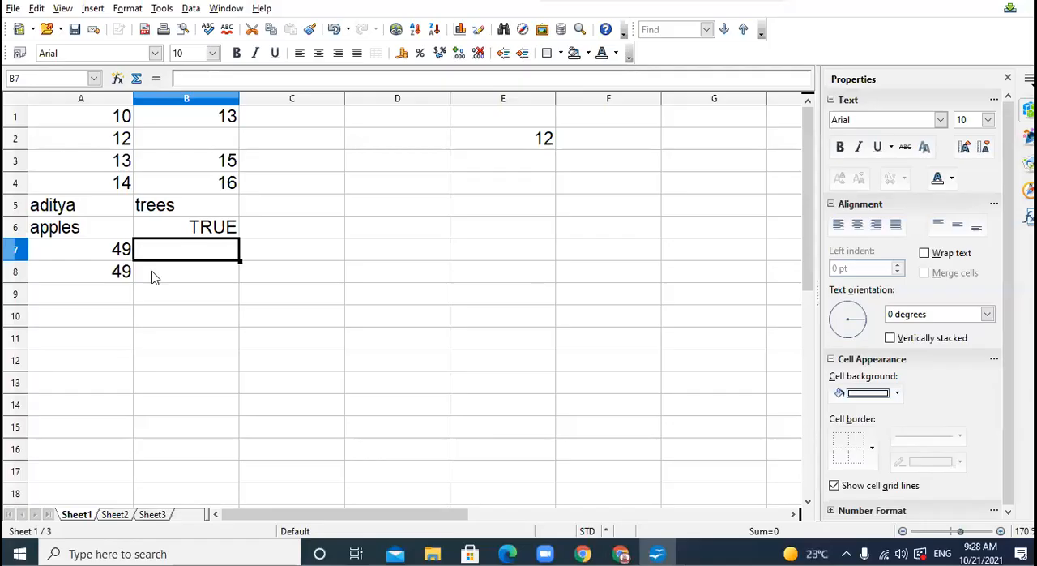
Enter a SUM formula from B1 down column B in B8, totalling 45
left_click(186, 271)
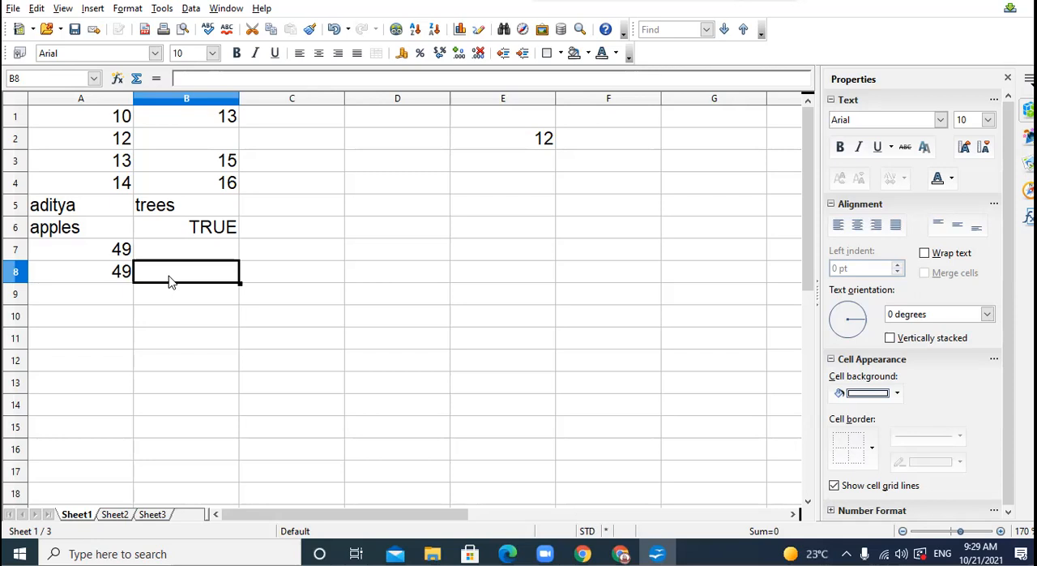
mouse_move(179, 276)
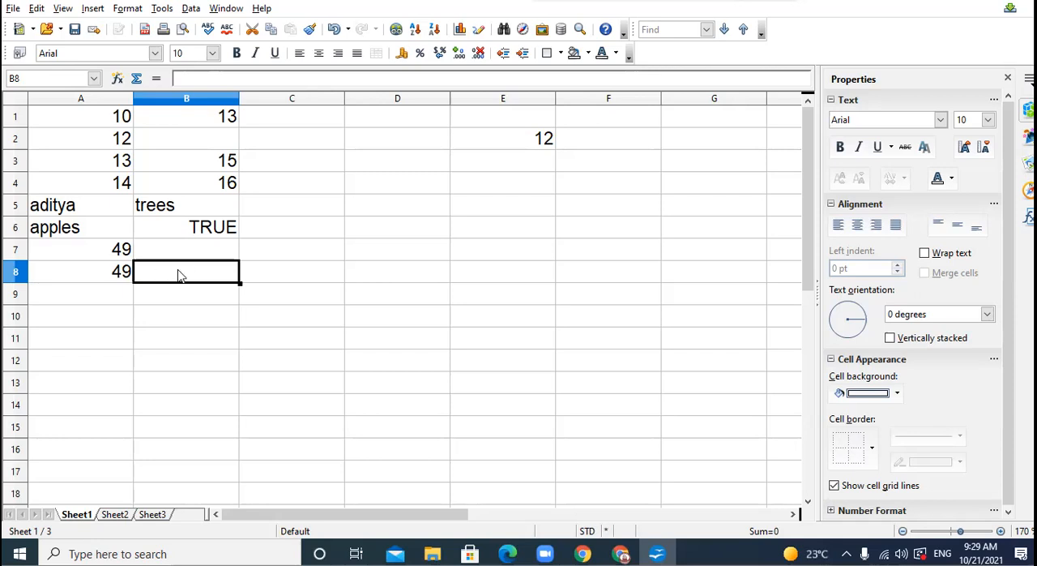
type("=su")
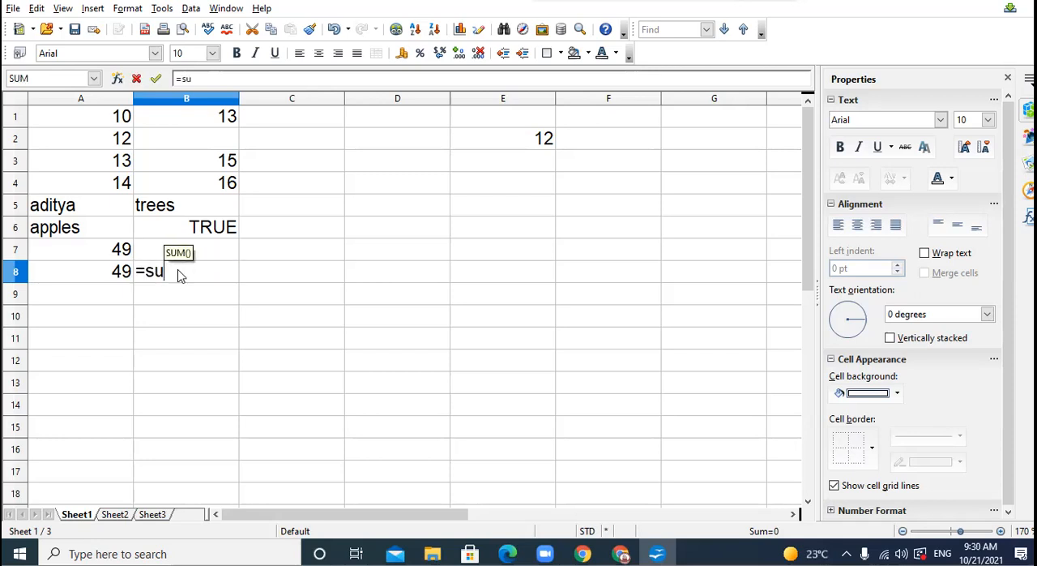
type("m(b")
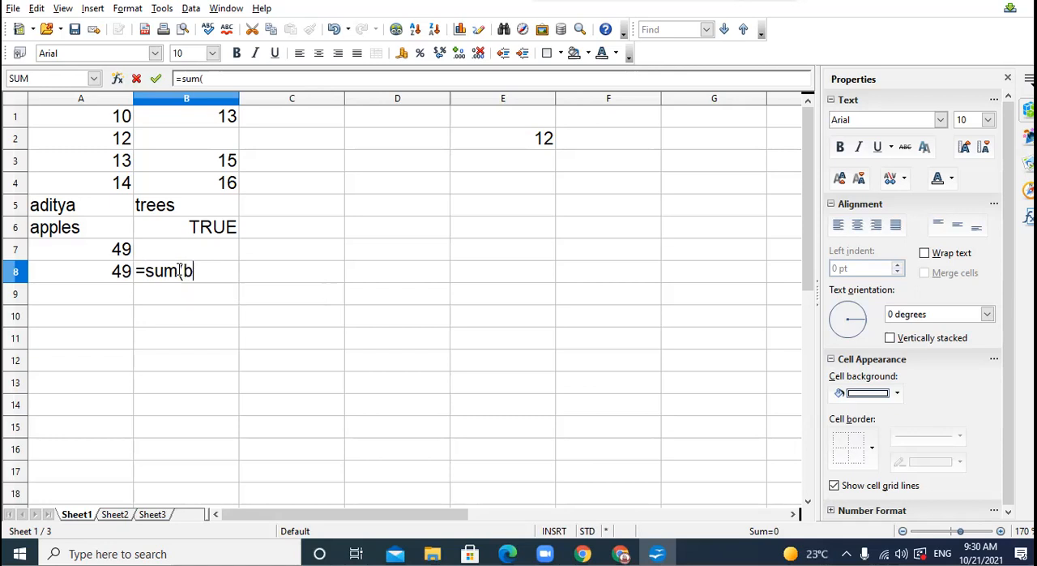
type("1:b")
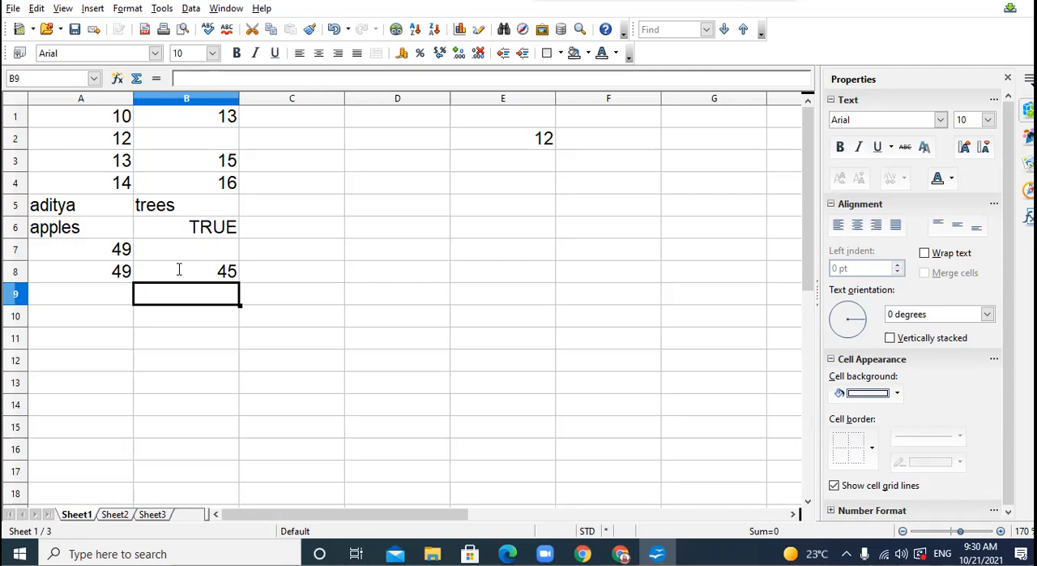
mouse_move(203, 300)
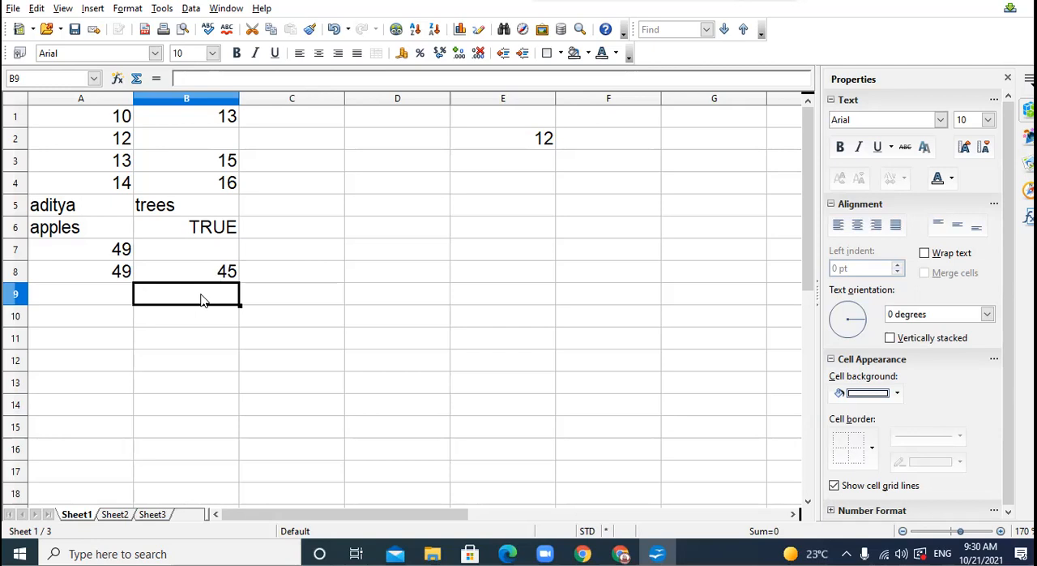
Enter FALSE in B9, -5 in B10, and =SUM(B1:B10) in B11 showing 85
type("false")
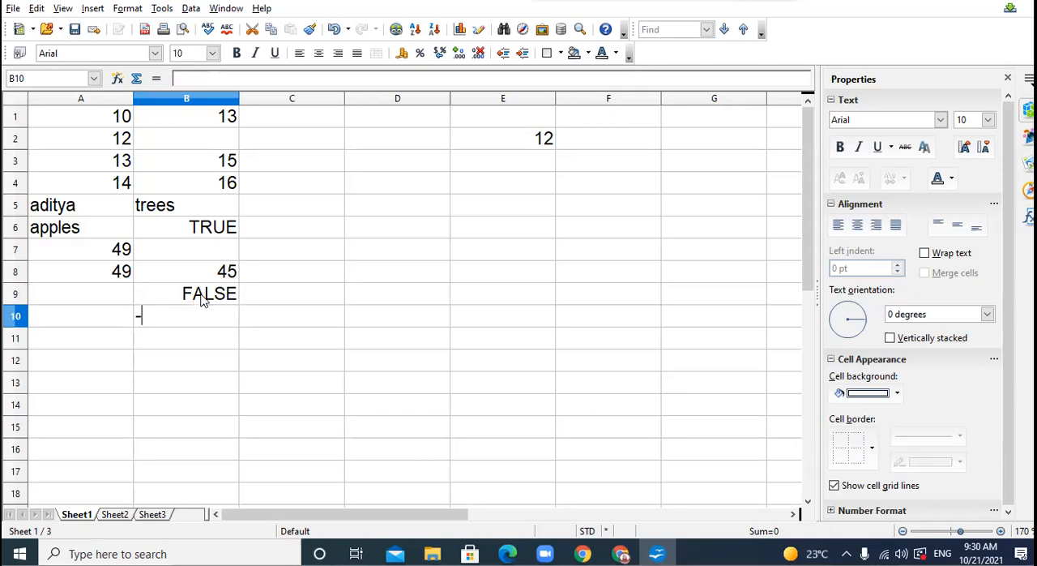
type("5")
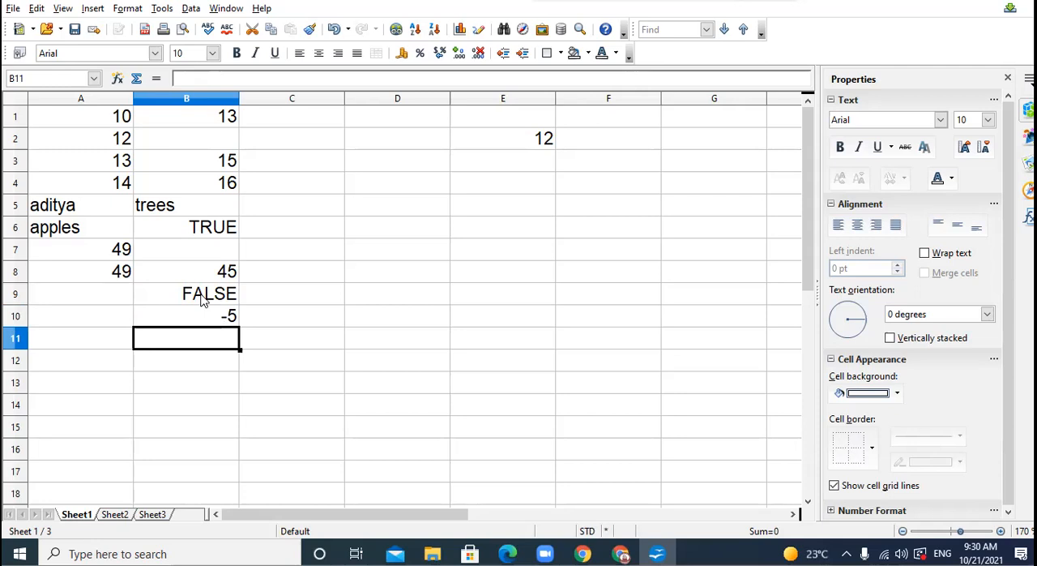
type("=s")
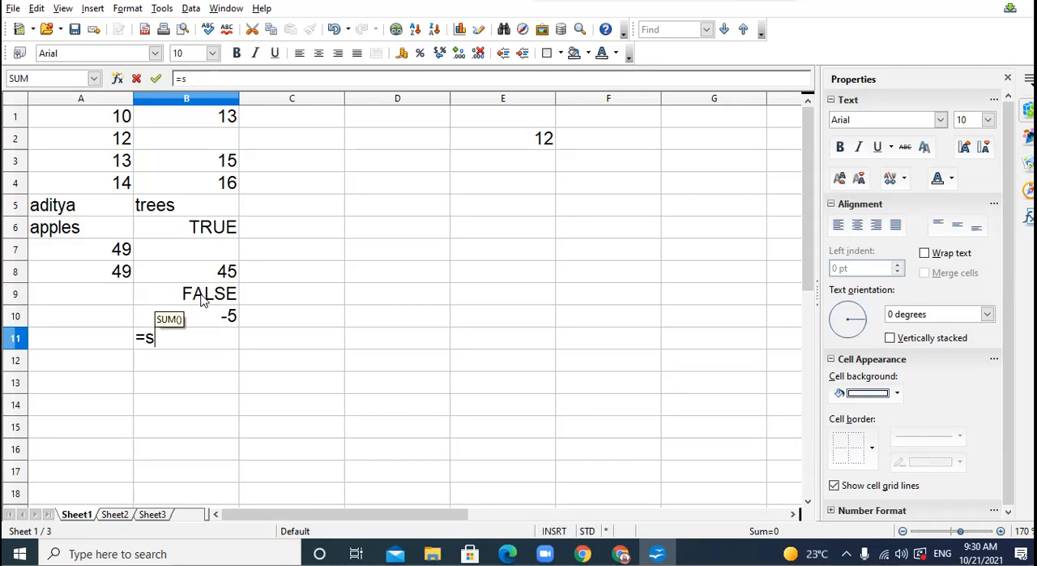
type("um(")
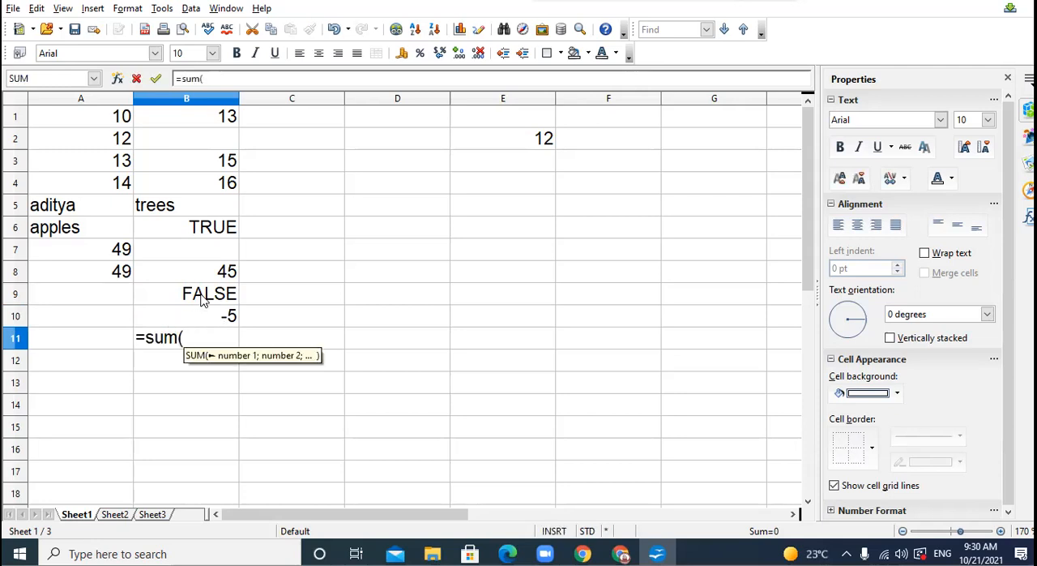
type("b1:")
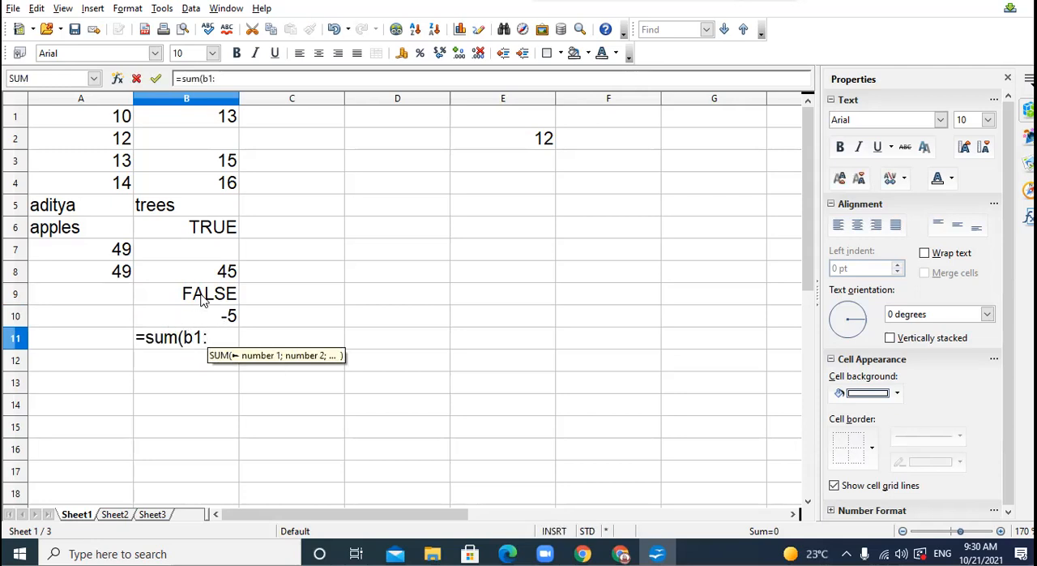
type("b10)")
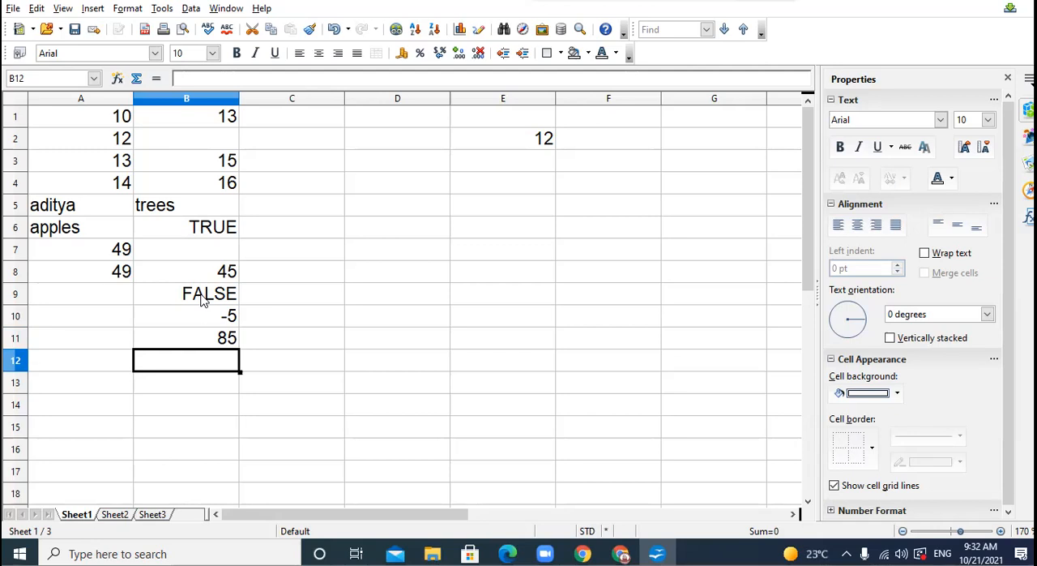
mouse_move(193, 235)
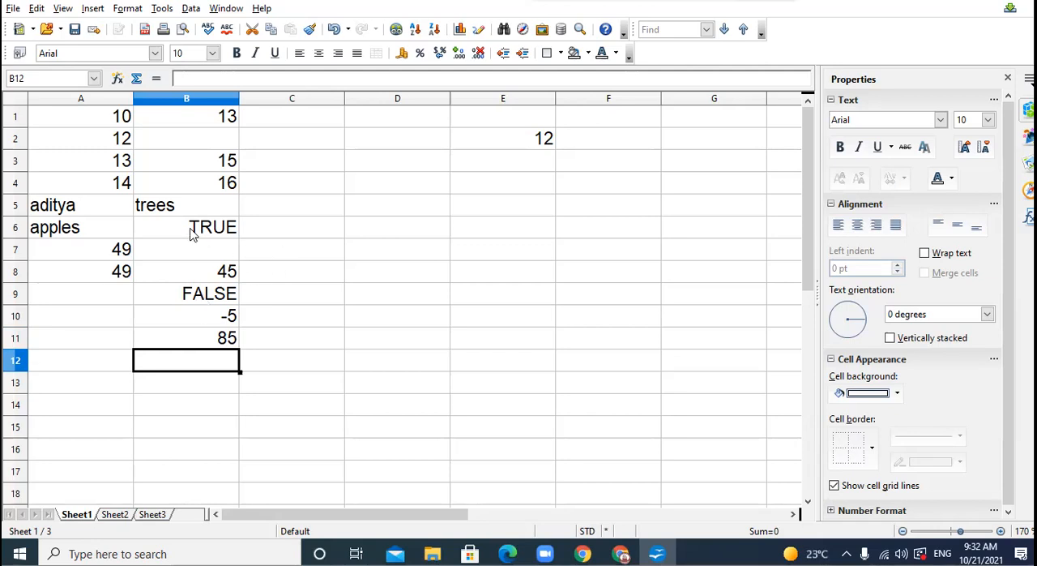
Overwrite B6 with the quoted text "true", dropping the sums to 44 and 83
left_click(187, 227)
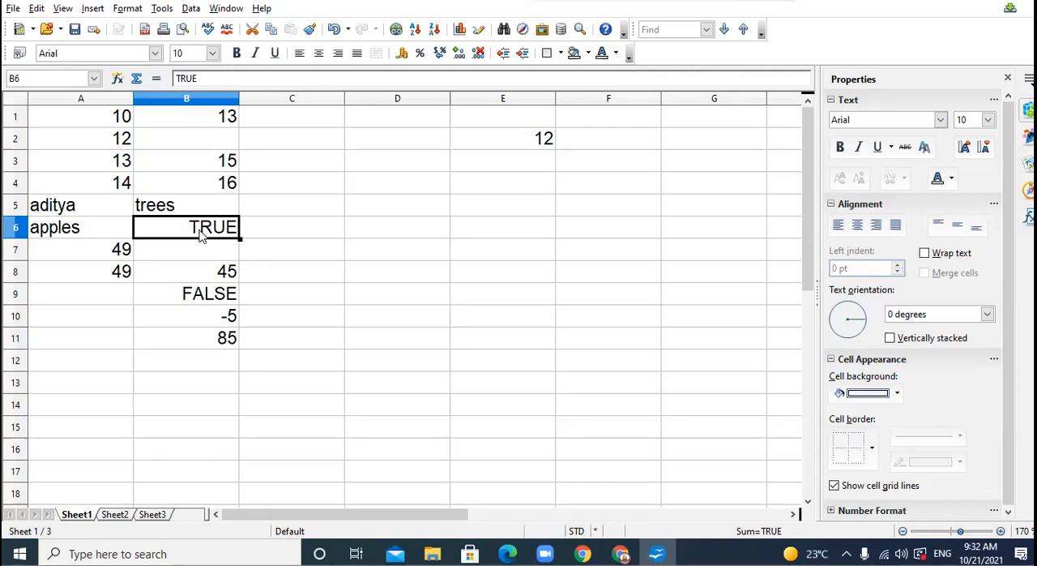
type("\"tru")
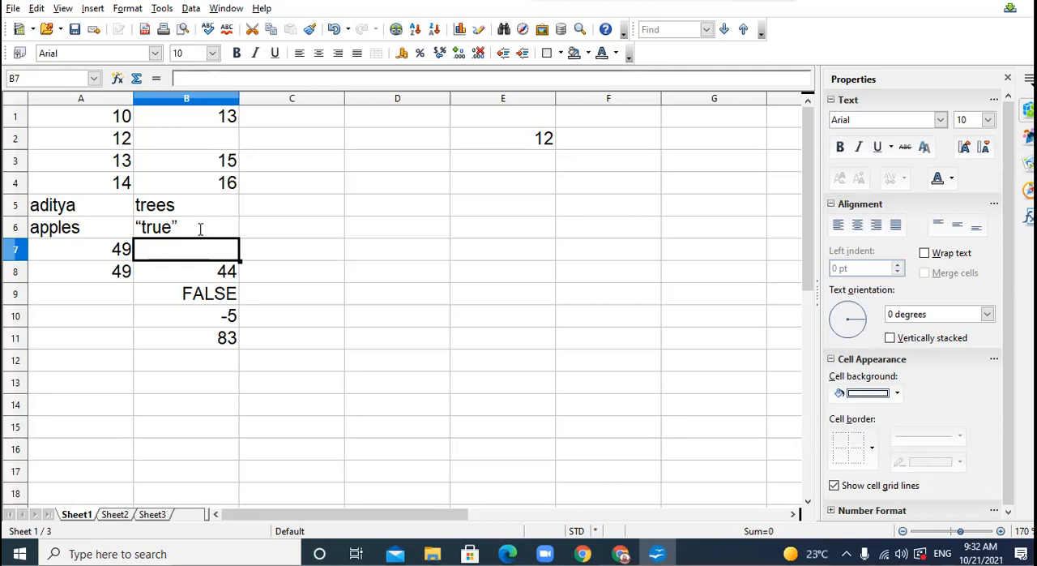
mouse_move(269, 245)
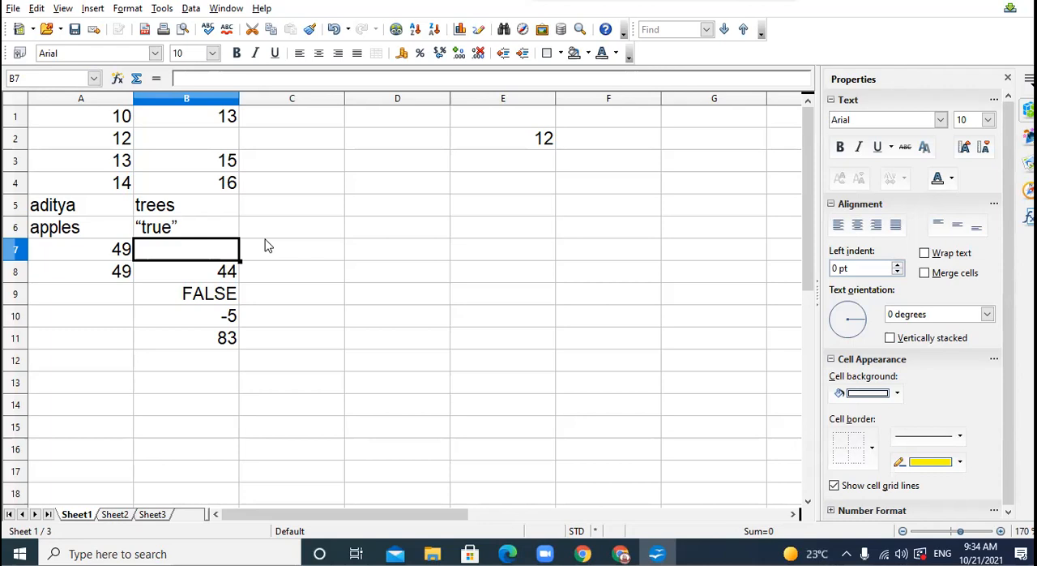
mouse_move(221, 182)
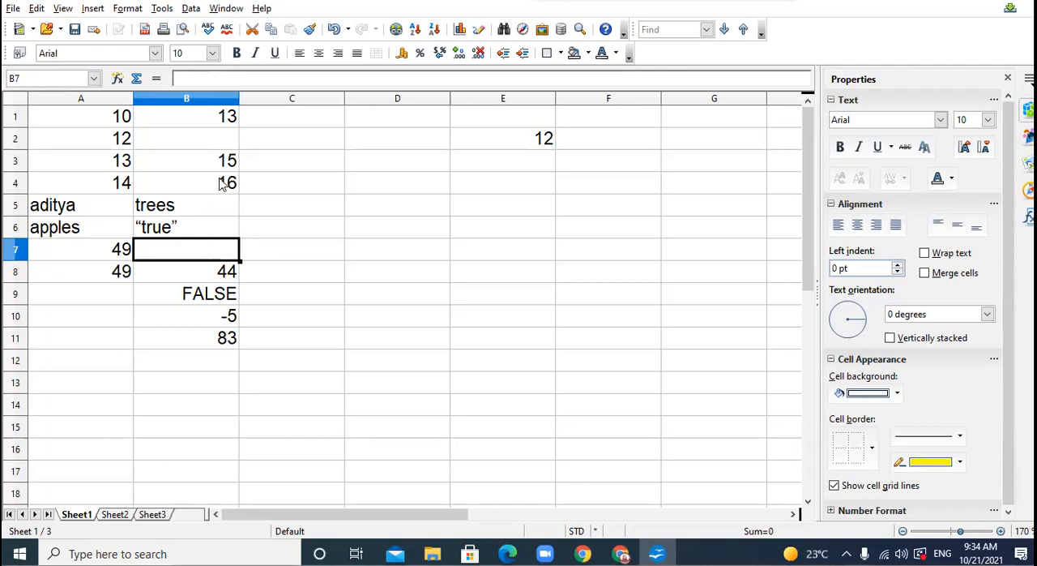
Change B4 from 16 to 20, raising the sums to 48 and 91
left_click(186, 182)
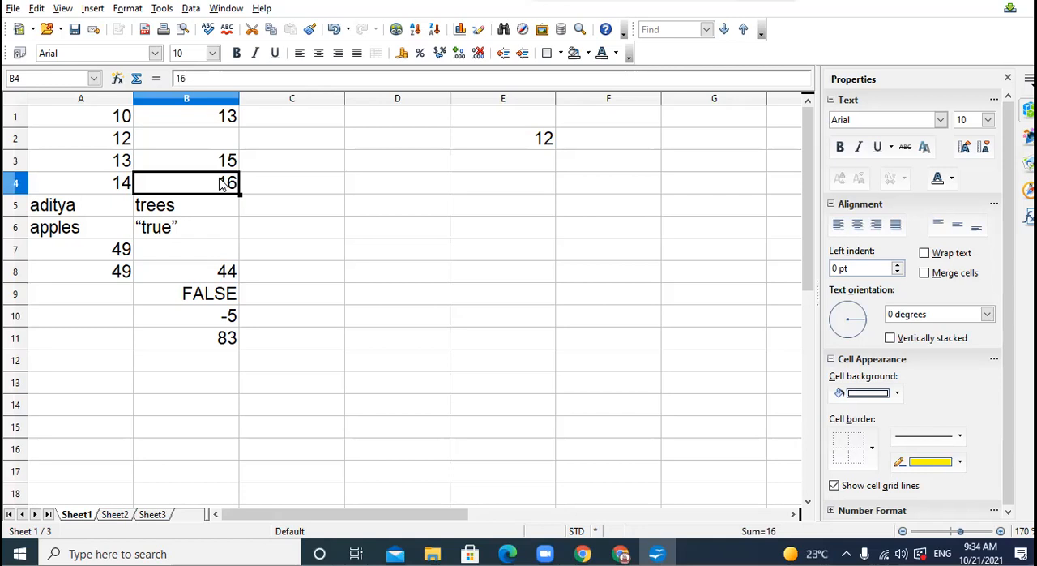
type("20")
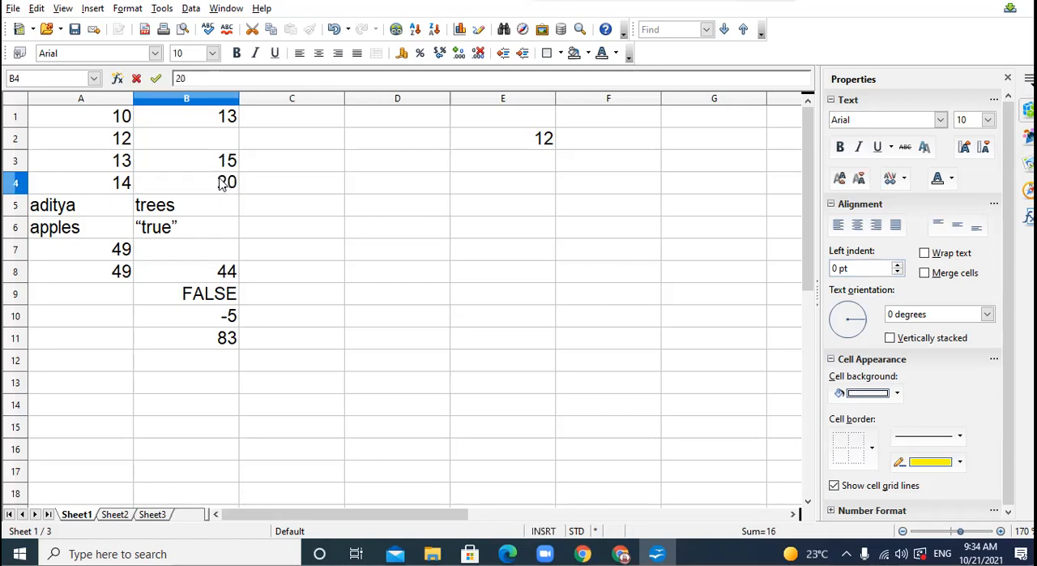
left_click(186, 204)
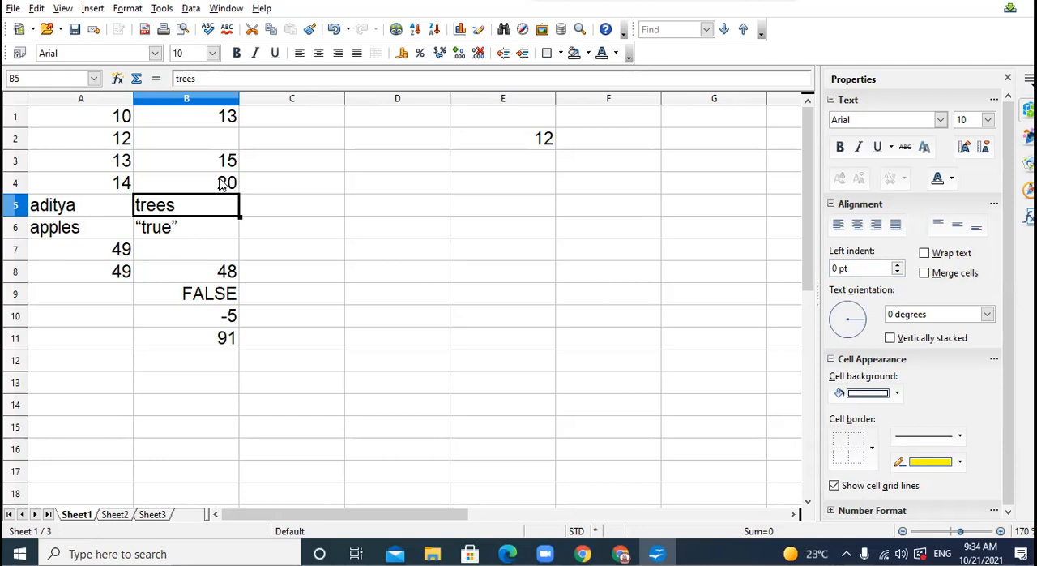
scroll("down", 3)
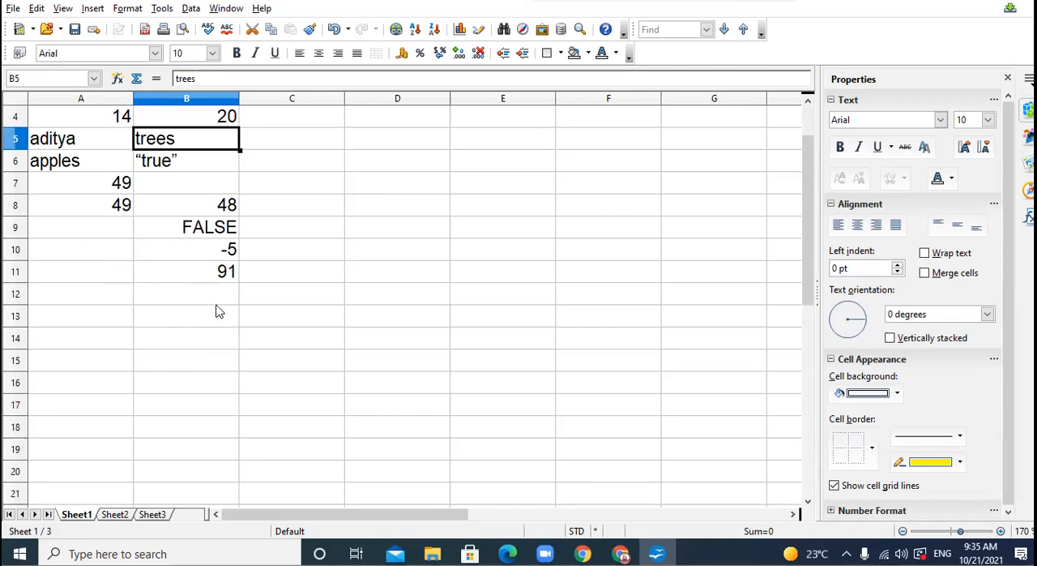
Enter =MAX(B1:B11) in B12, correcting the range from B10, showing 91
left_click(186, 293)
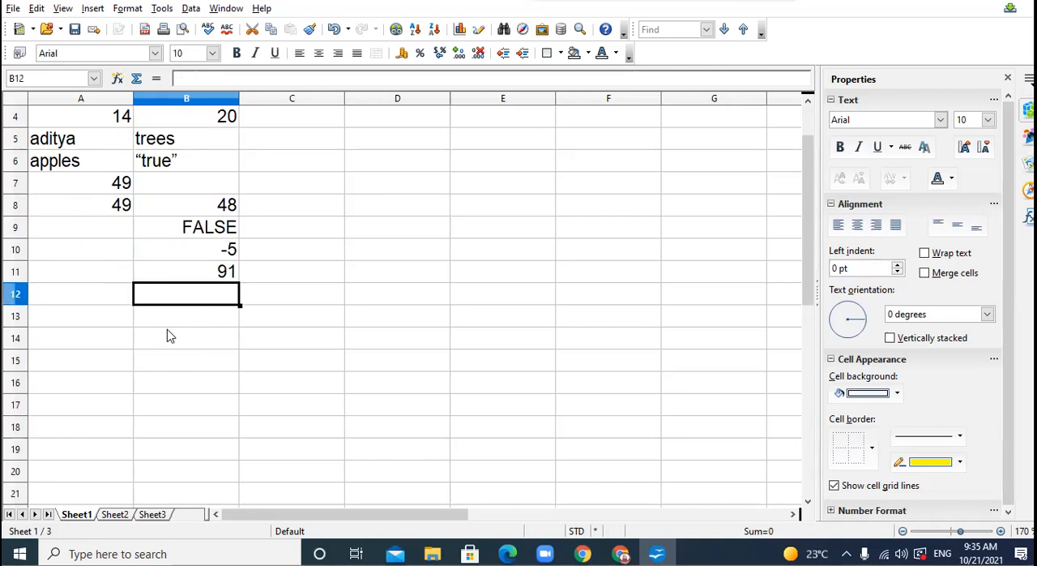
type("=max")
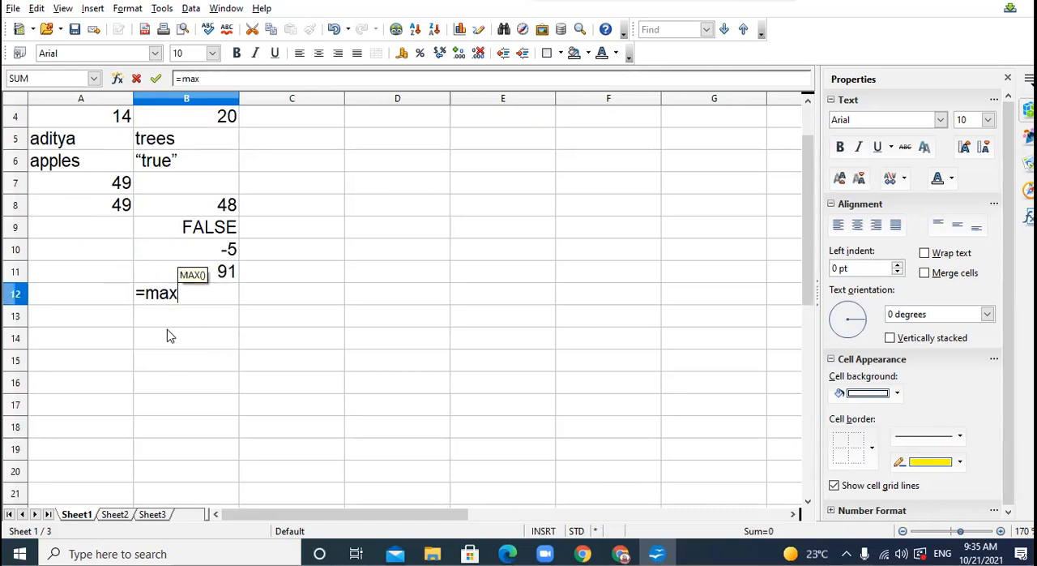
type("(b1:")
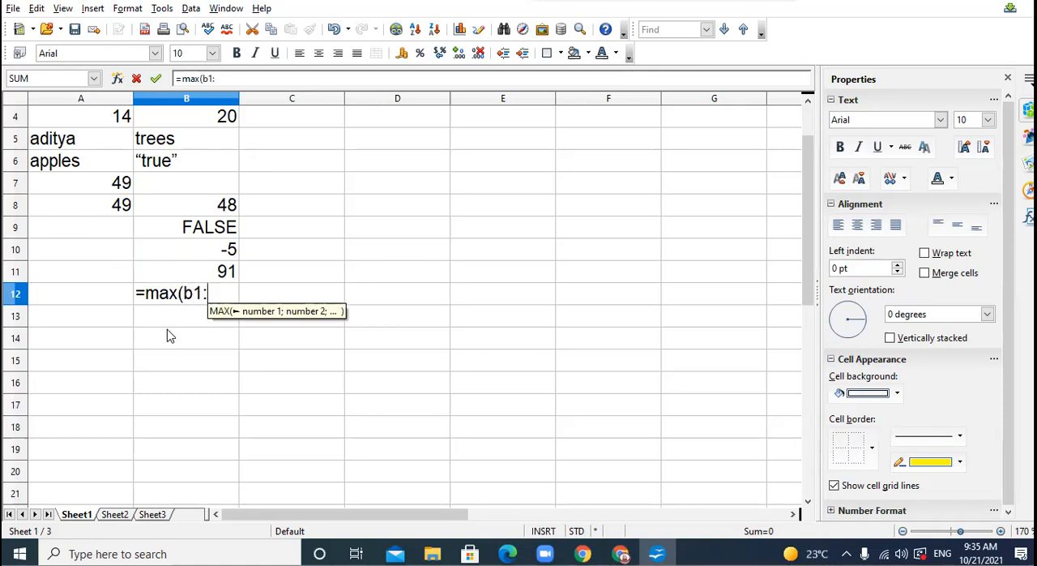
type("b10)")
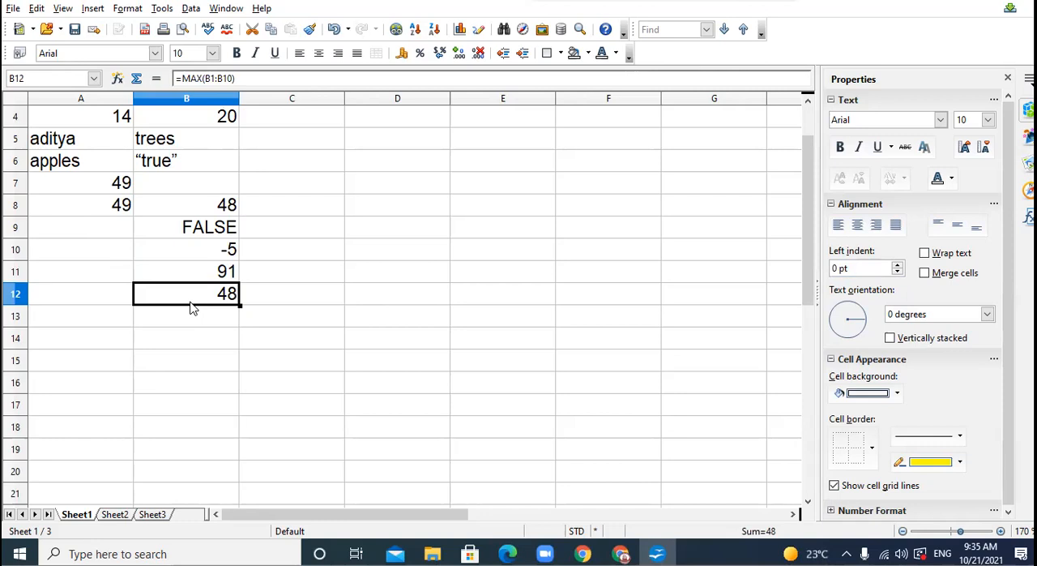
type("=ma")
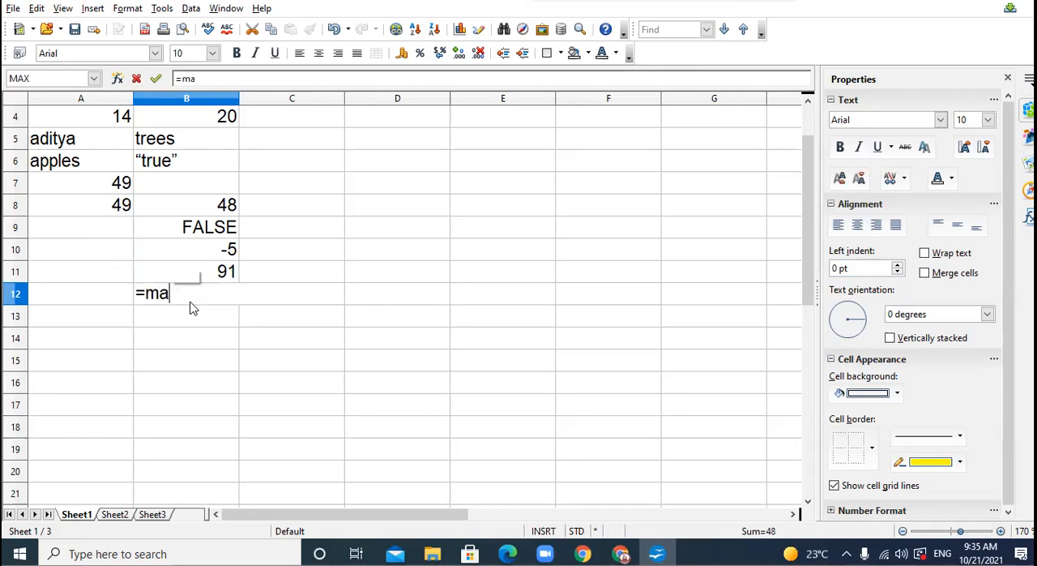
type("x(b1:")
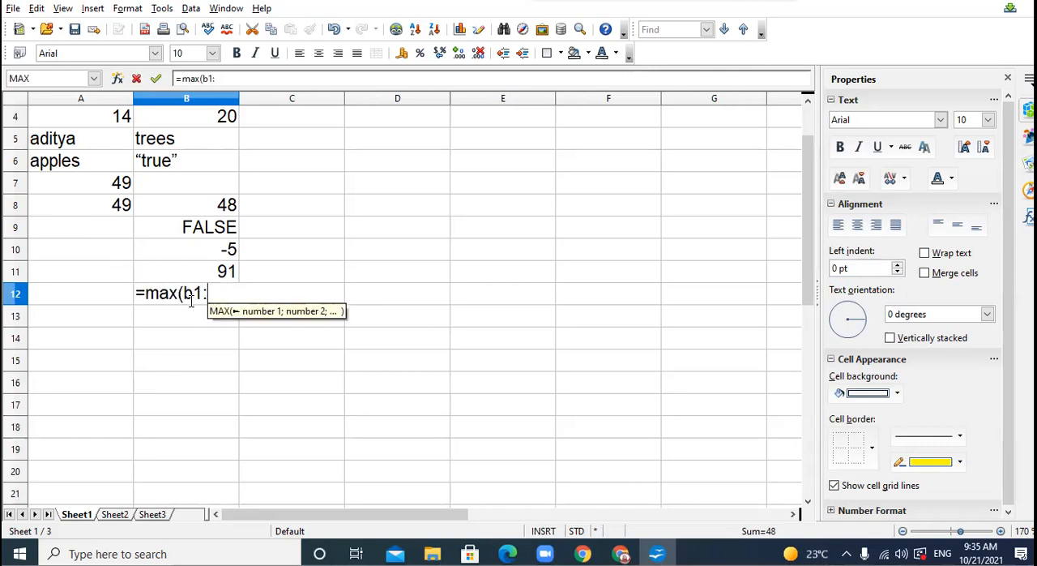
type("b11)")
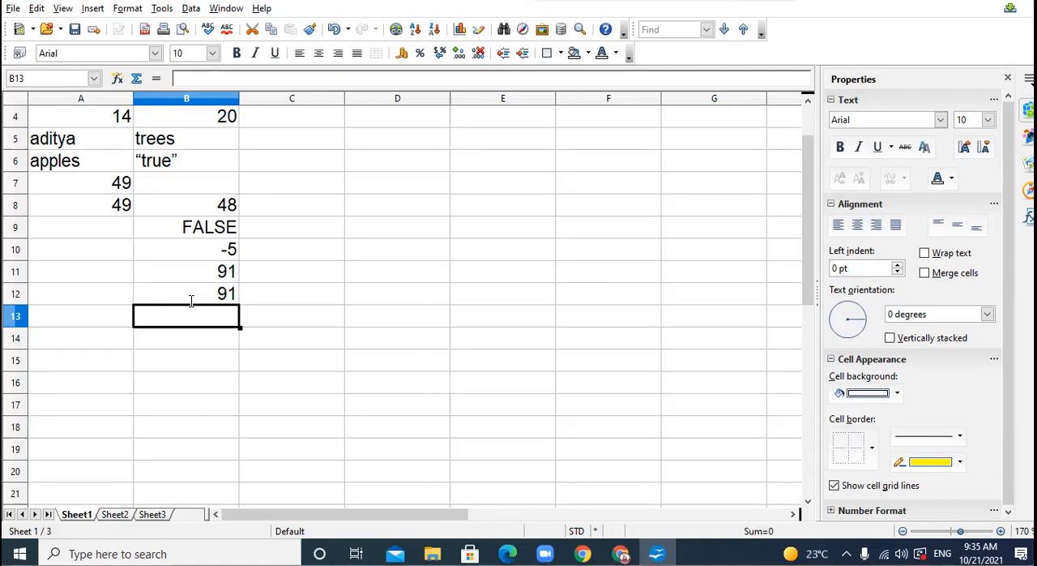
Begin typing =MIN(B1:B12 into B13
type("=min")
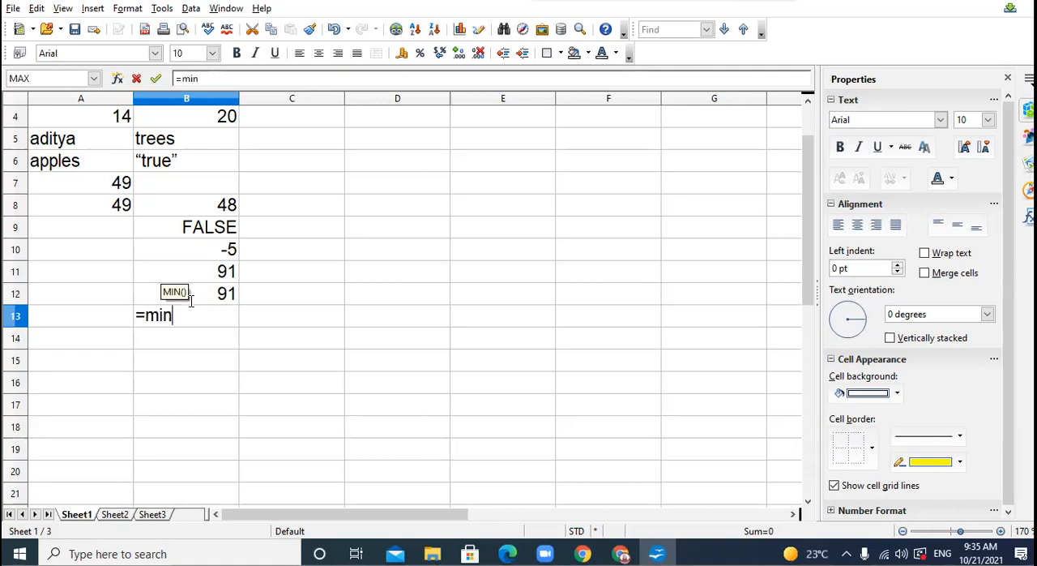
type("(b1:")
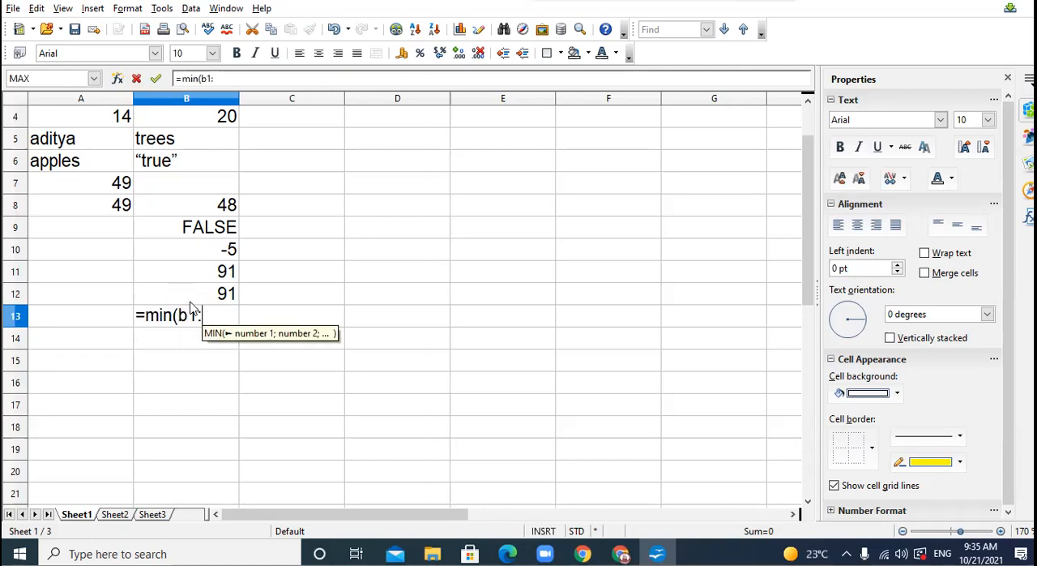
type("b12")
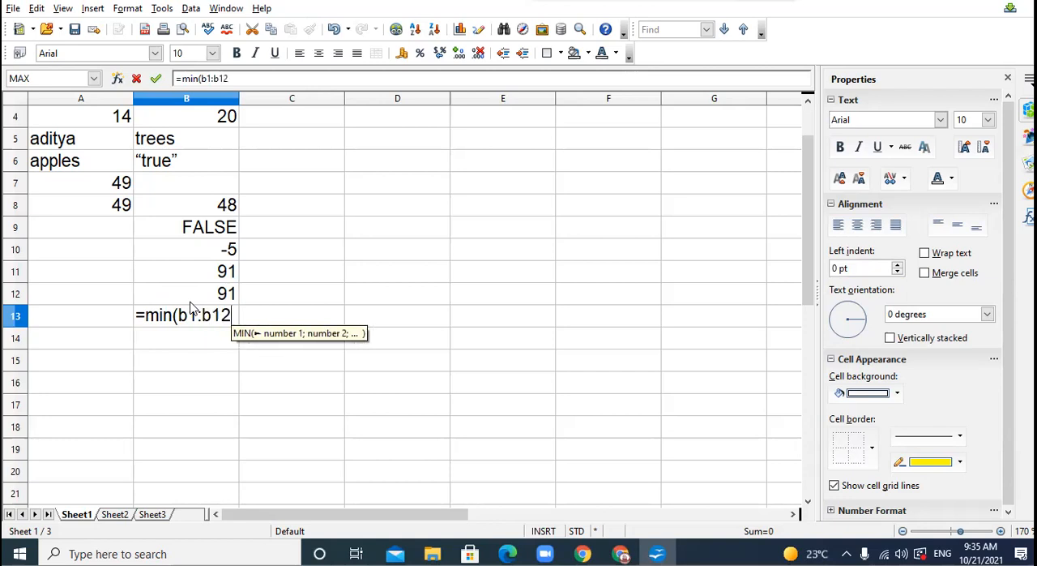